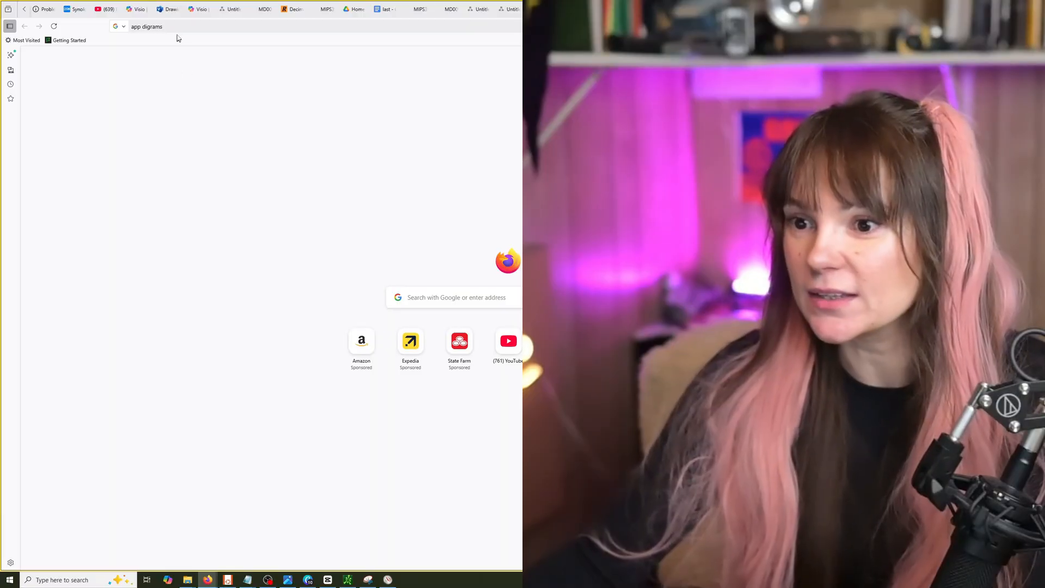
Step: Search 'app digrams' in Firefox and open the app.diagrams.net result
{"action": "key", "text": "Return"}
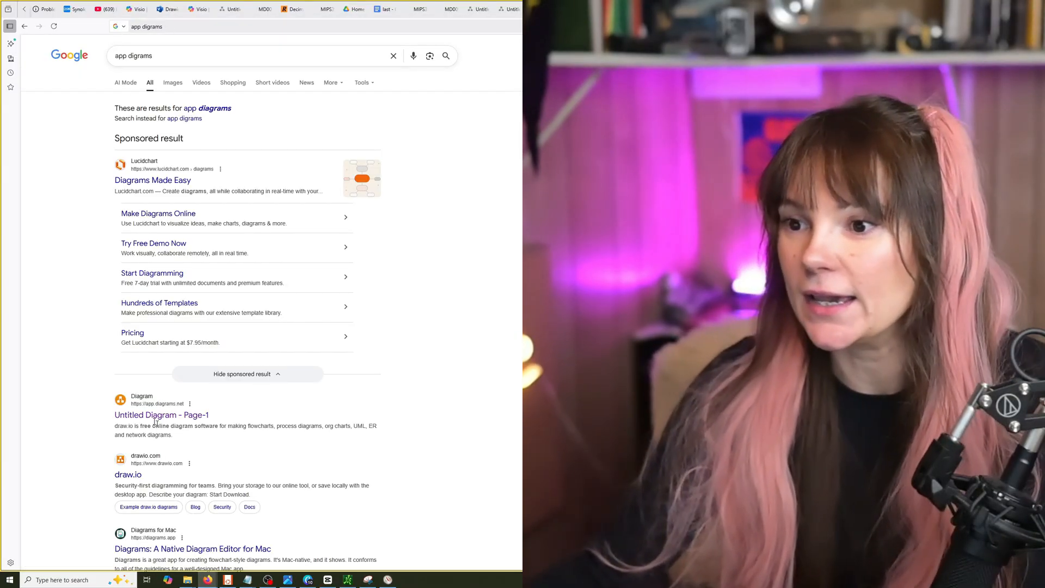
{"action": "mouse_move", "coordinate": [161, 415]}
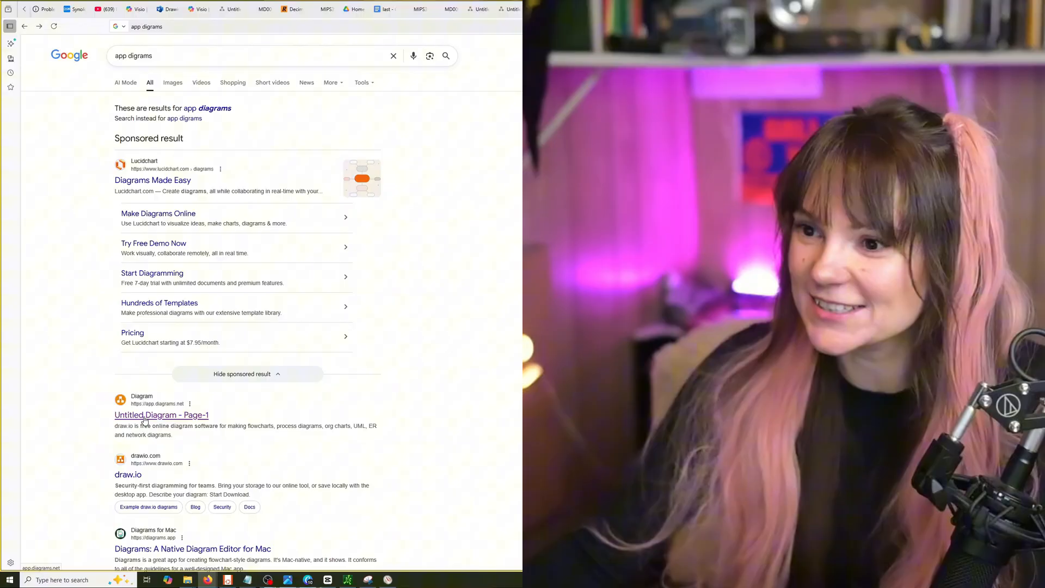
{"action": "left_click", "coordinate": [127, 473]}
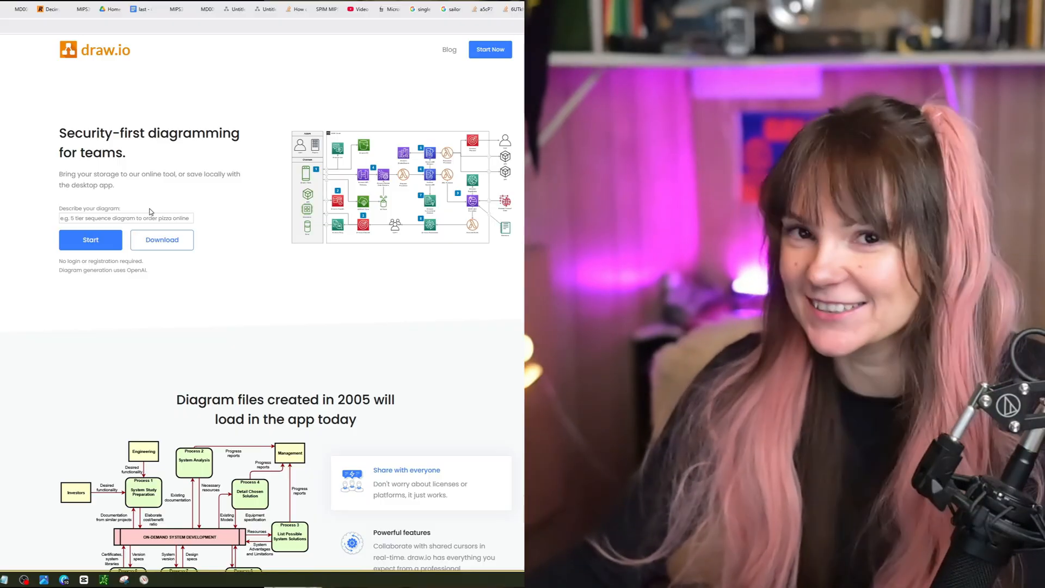
{"action": "left_click", "coordinate": [90, 240]}
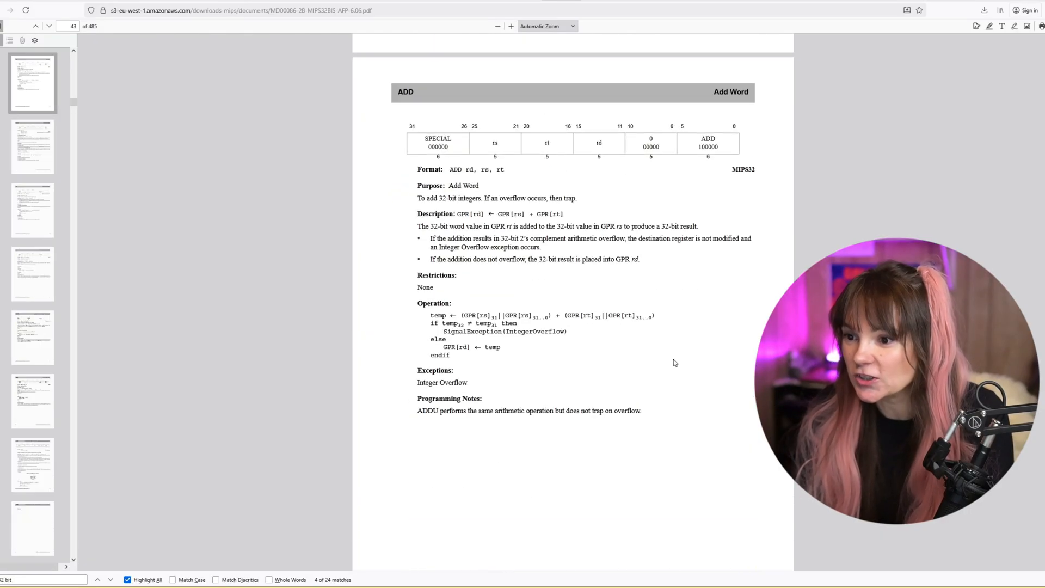
{"action": "mouse_move", "coordinate": [659, 100]}
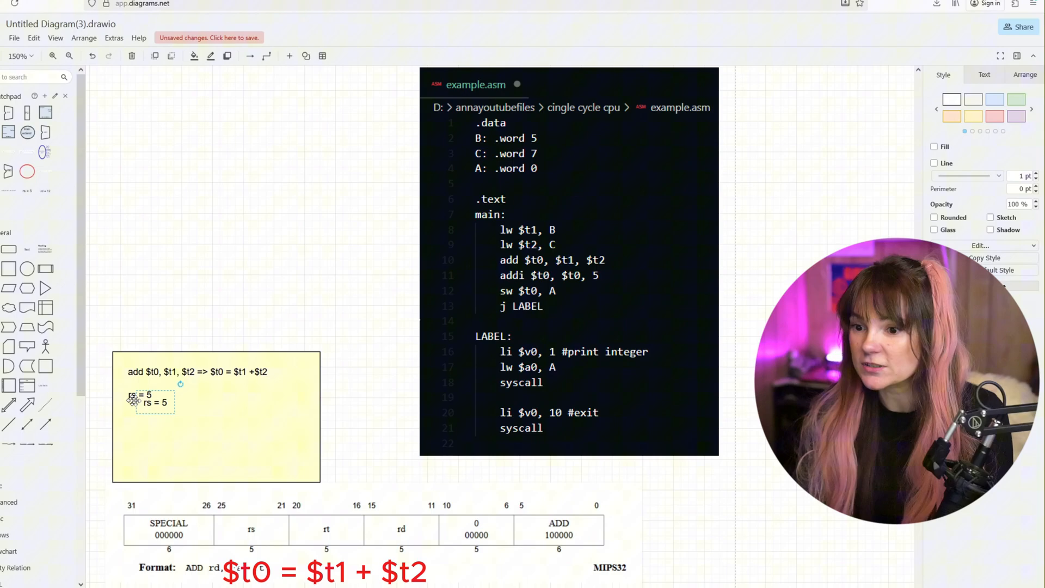
Step: Relabel the duplicated rs = 5 text as 'rt = 7' and add an 'rd = 12' line
{"action": "double_click", "coordinate": [142, 402]}
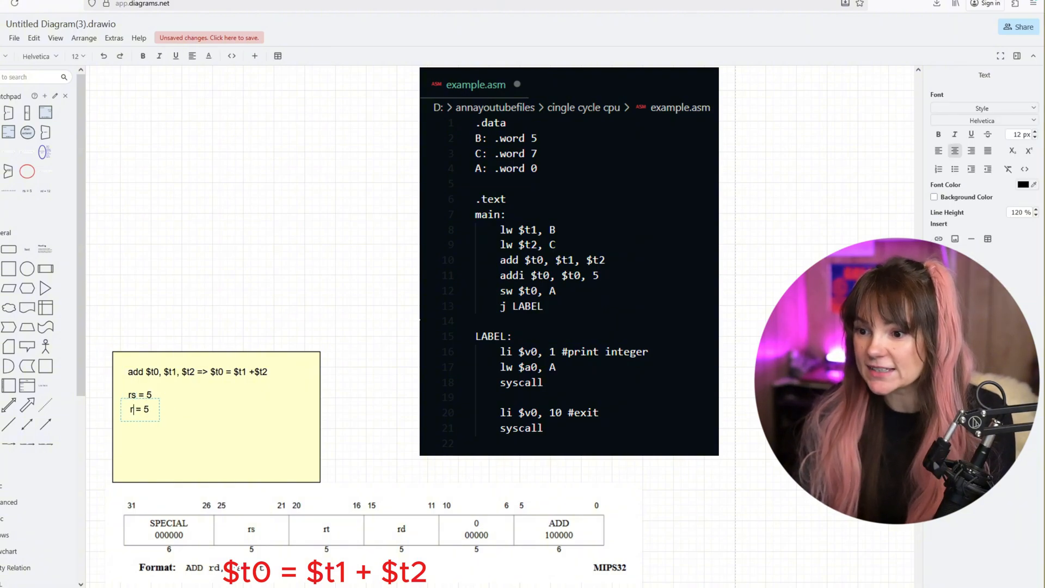
{"action": "type", "text": "t"}
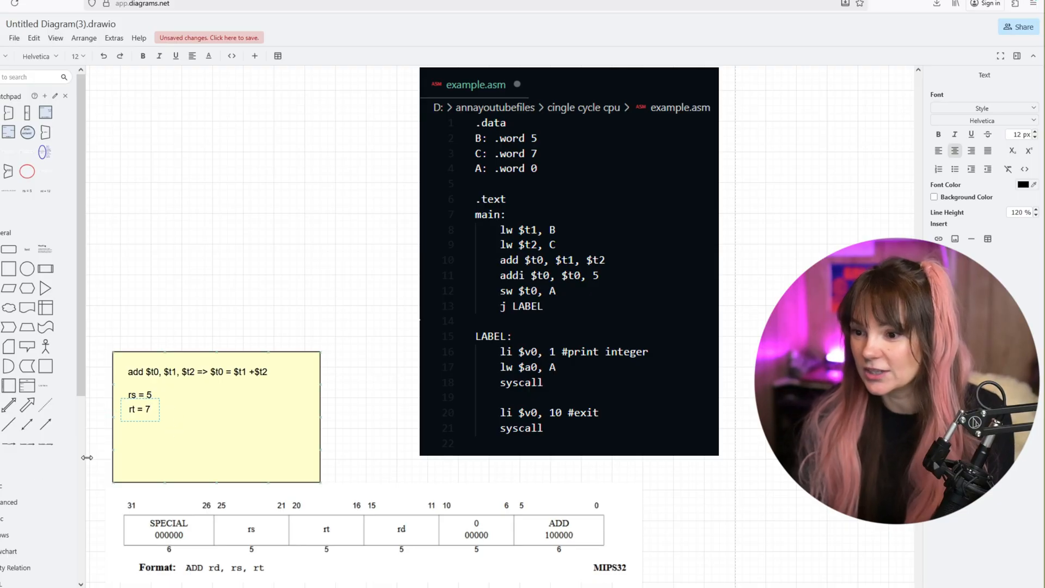
{"action": "left_click", "coordinate": [161, 274]}
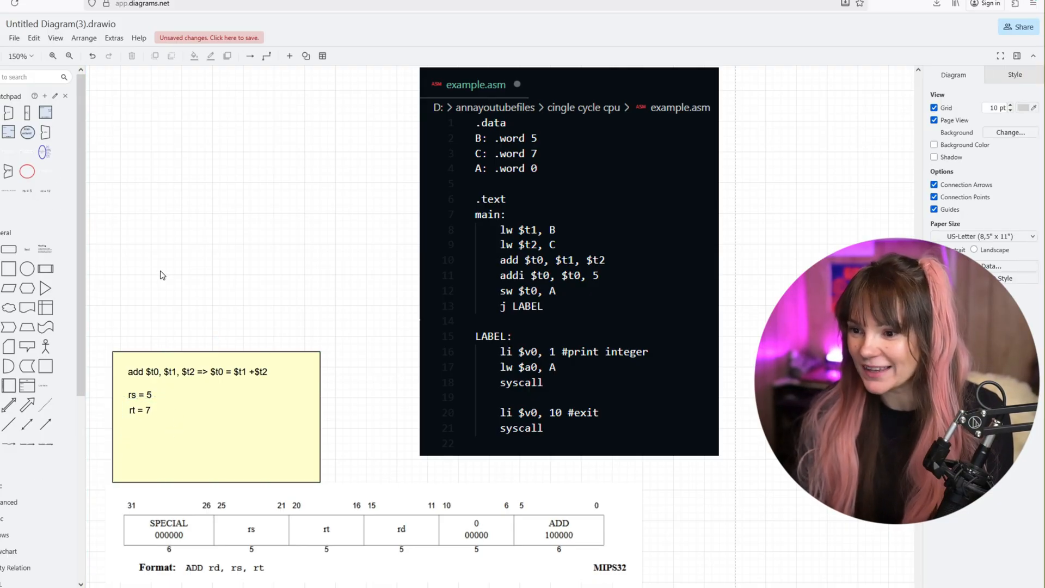
{"action": "left_click", "coordinate": [216, 417]}
{"action": "type", "text": "rd = 12"}
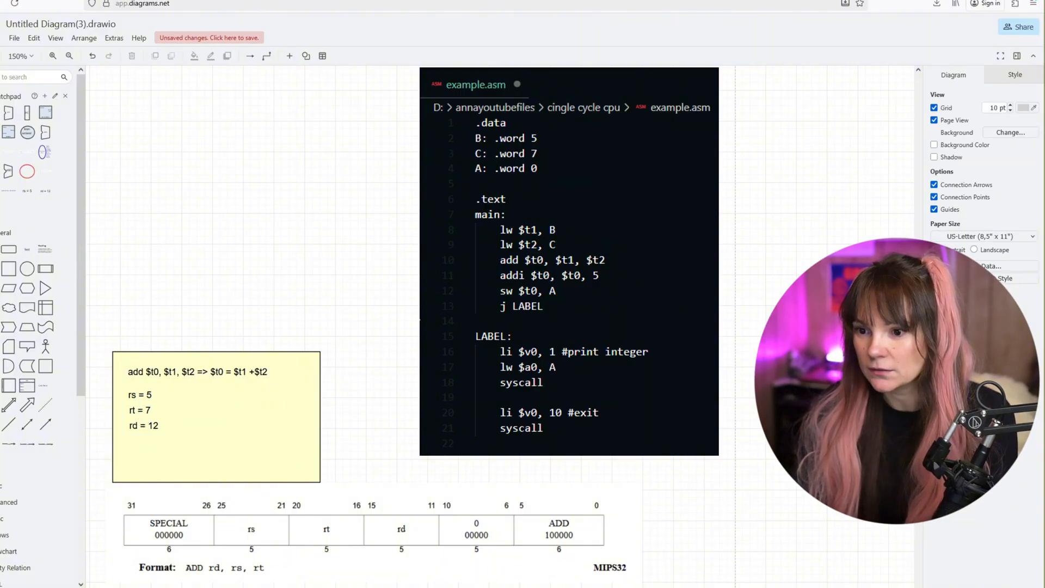
{"action": "left_click", "coordinate": [216, 416]}
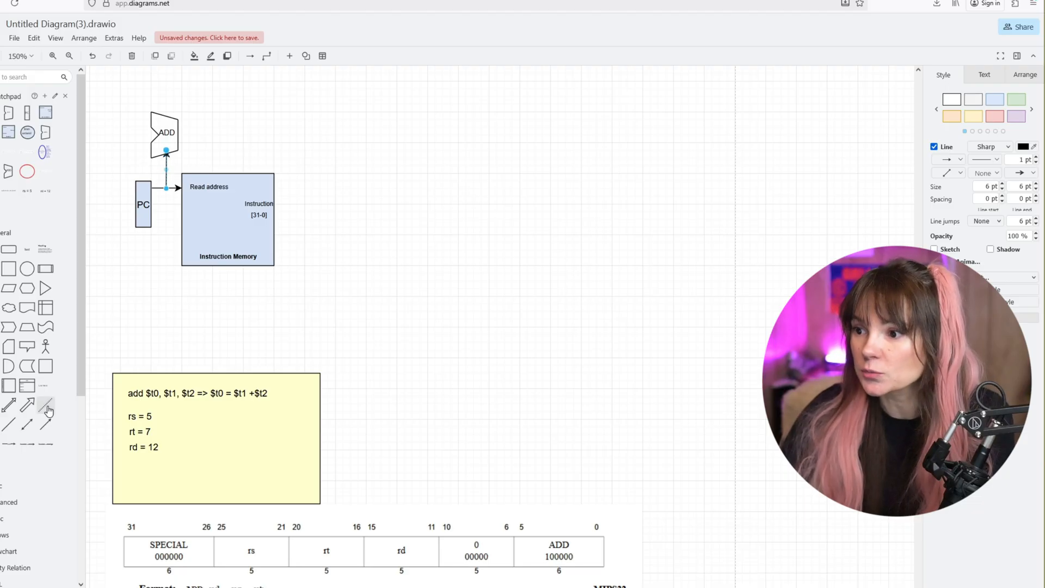
Step: Add a '0x4' text label beside the ADD block's input
{"action": "left_click", "coordinate": [106, 120]}
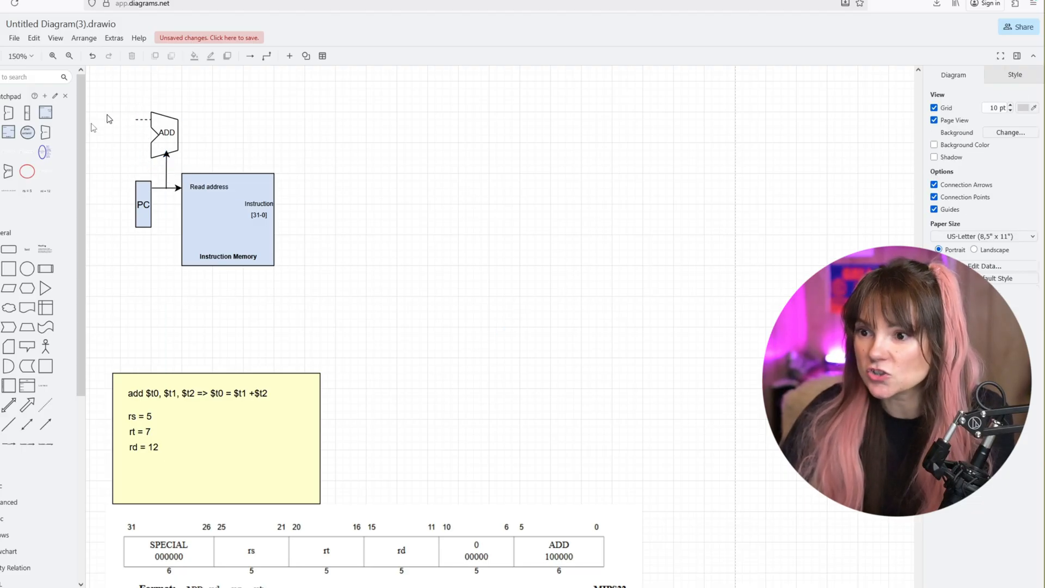
{"action": "double_click", "coordinate": [136, 98]}
{"action": "type", "text": "0x4"}
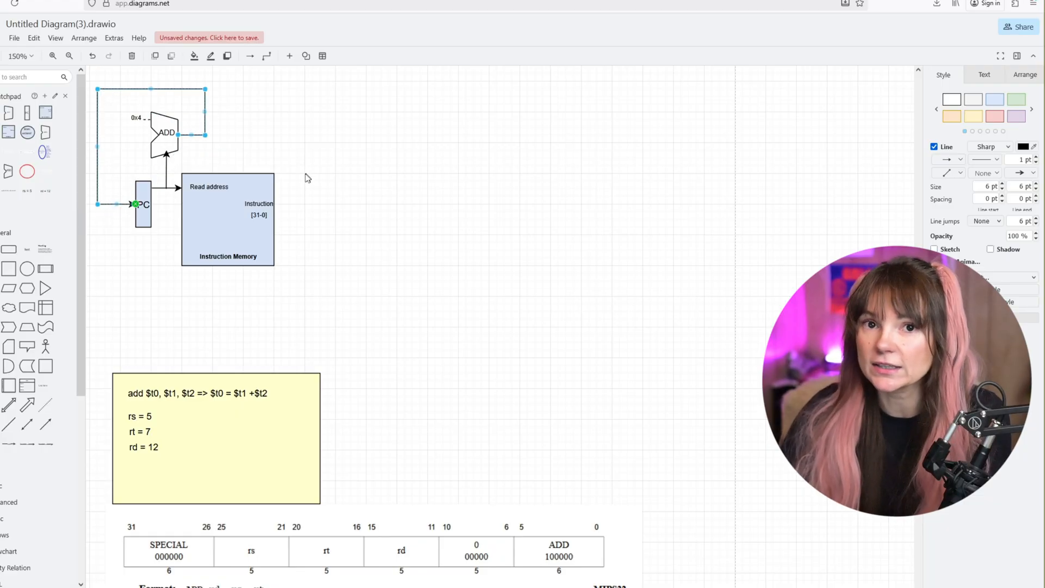
{"action": "mouse_move", "coordinate": [299, 191]}
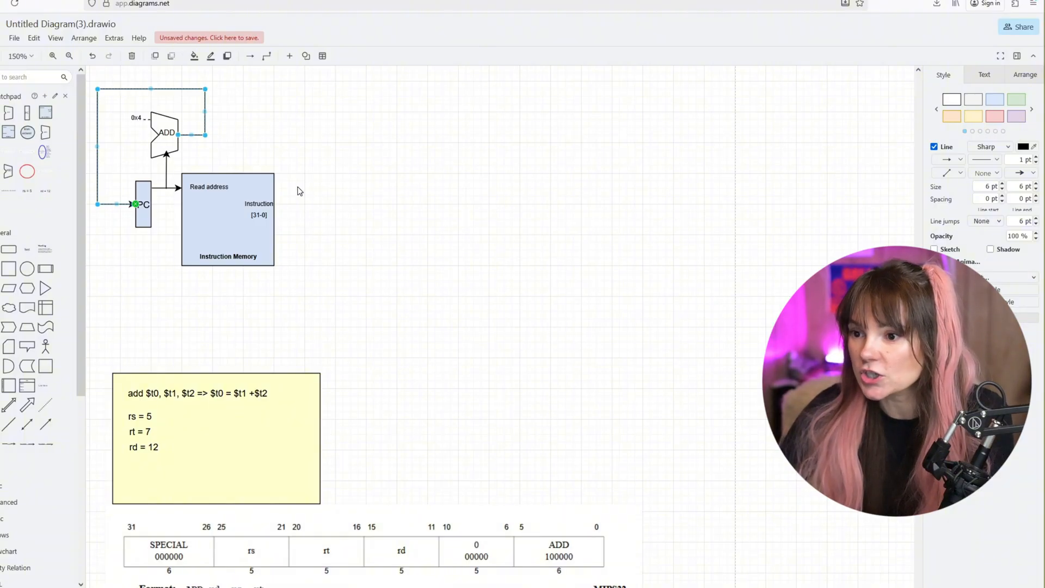
{"action": "mouse_move", "coordinate": [315, 221]}
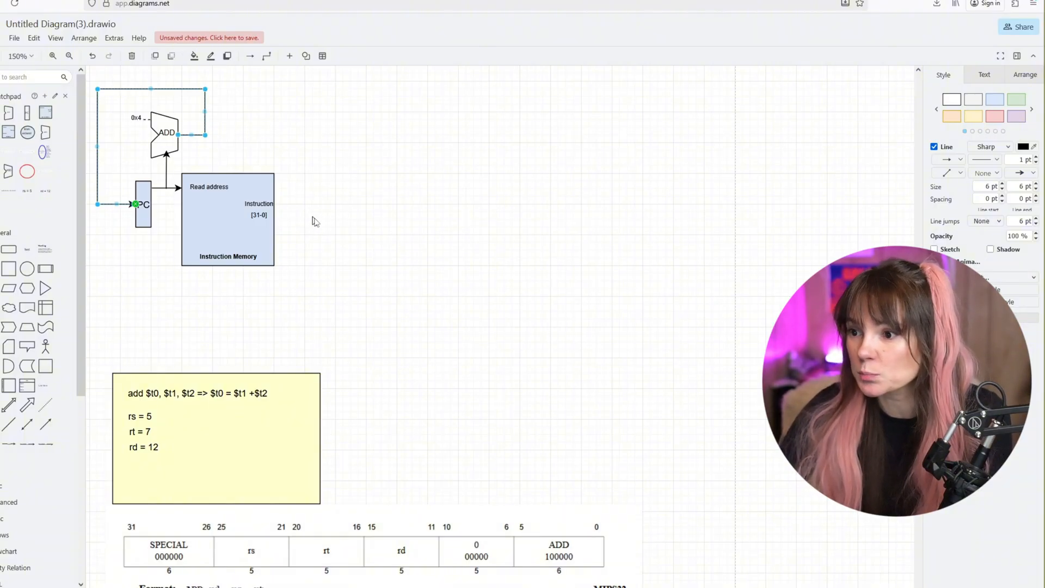
{"action": "mouse_move", "coordinate": [360, 255]}
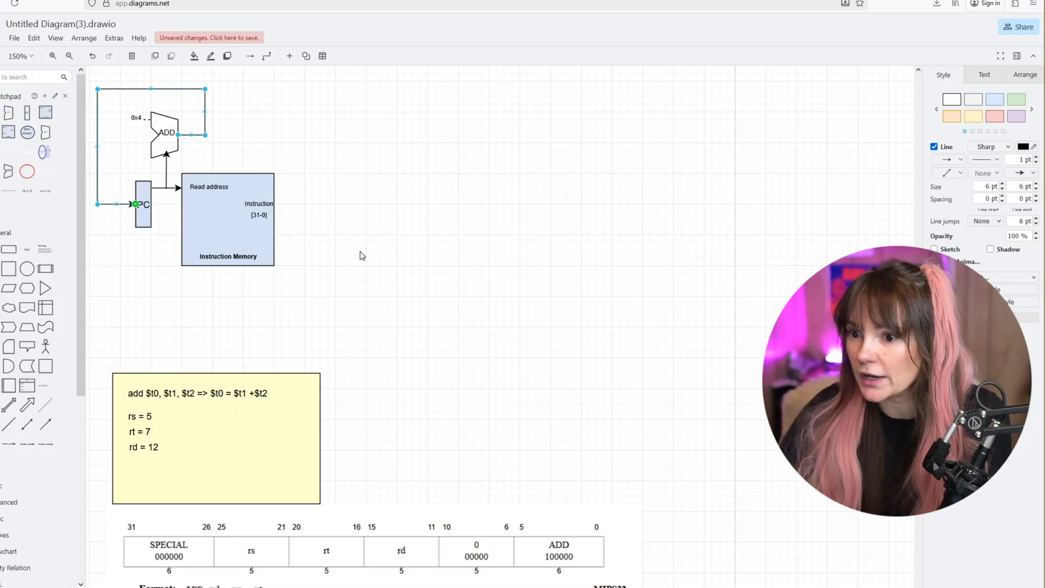
Step: Position the control unit right of Instruction Memory and connect the Inst [31:26] wire to it
{"action": "left_click", "coordinate": [360, 255]}
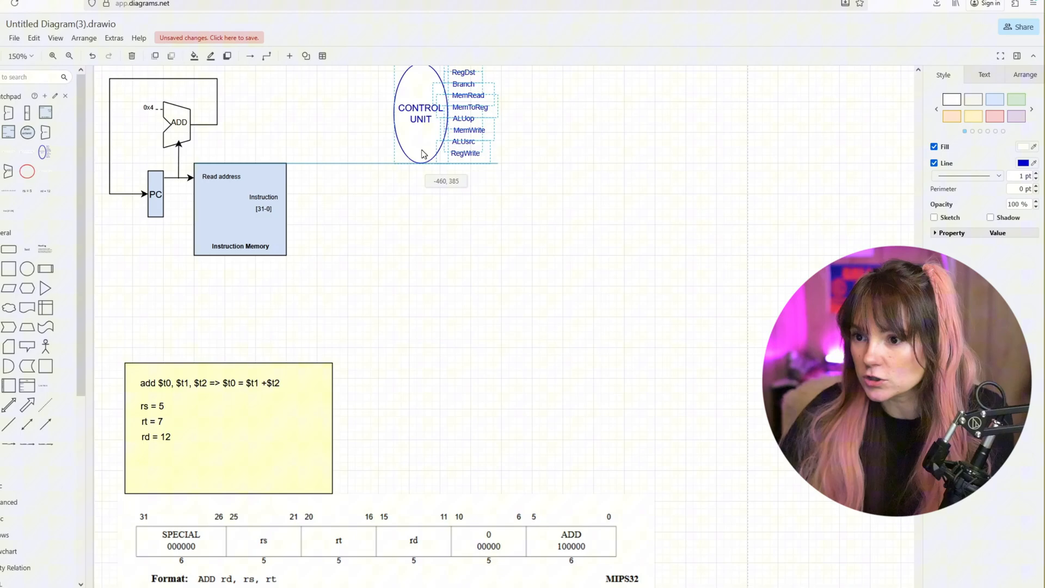
{"action": "left_click_drag", "start_coordinate": [419, 117], "coordinate": [413, 124]}
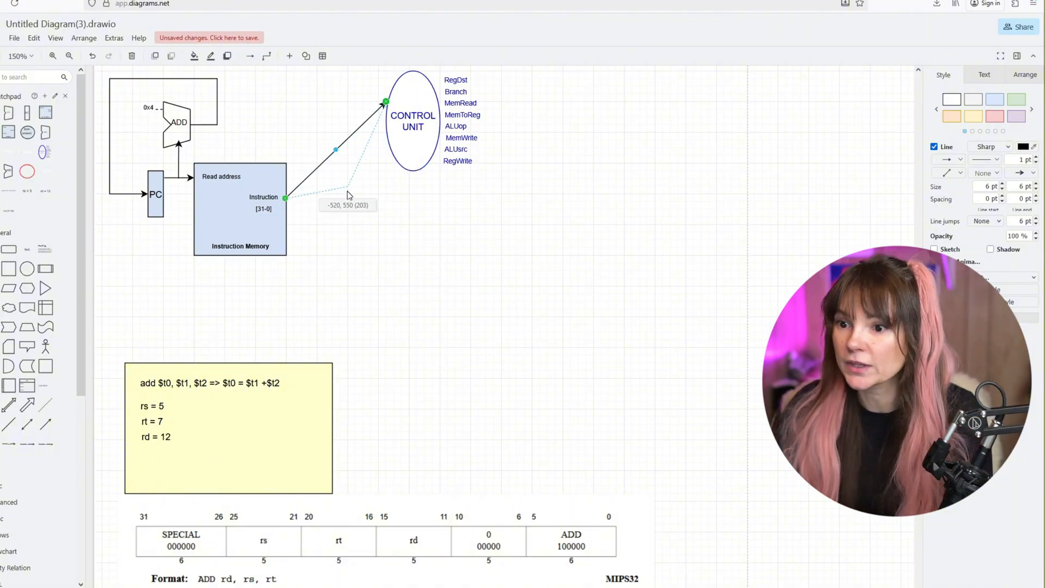
{"action": "left_click_drag", "start_coordinate": [335, 149], "coordinate": [366, 149]}
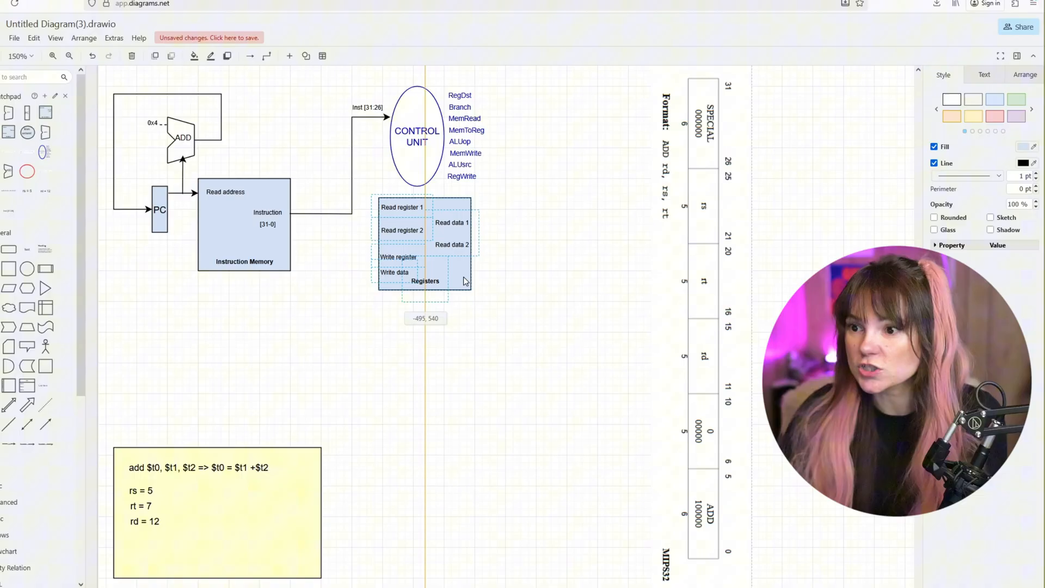
Step: Label the register input wires Inst [25:21] and Inst [20:16]
{"action": "left_click", "coordinate": [320, 214]}
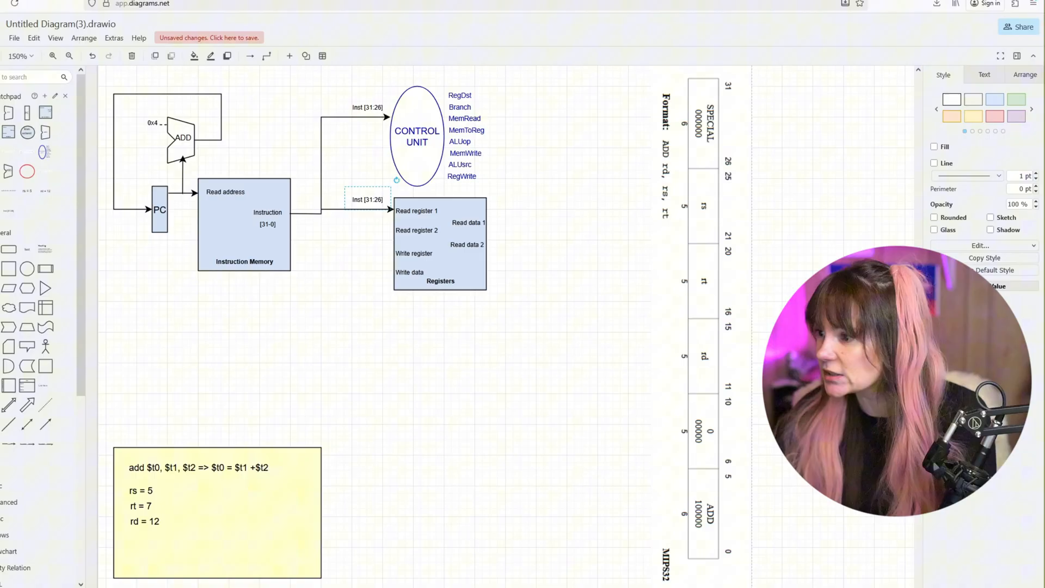
{"action": "double_click", "coordinate": [367, 198]}
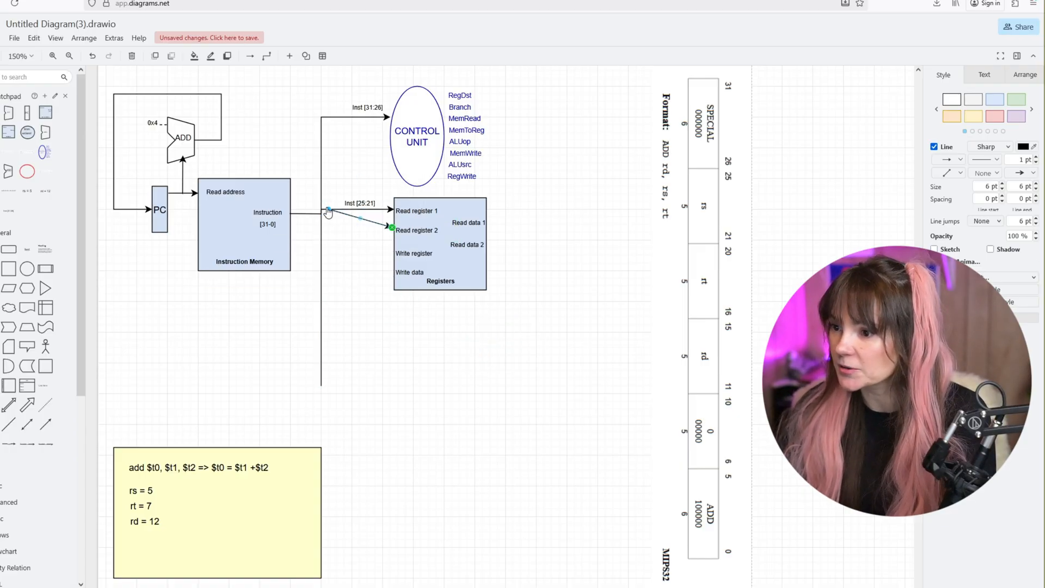
{"action": "double_click", "coordinate": [360, 222]}
{"action": "type", "text": "Inst [20:16]"}
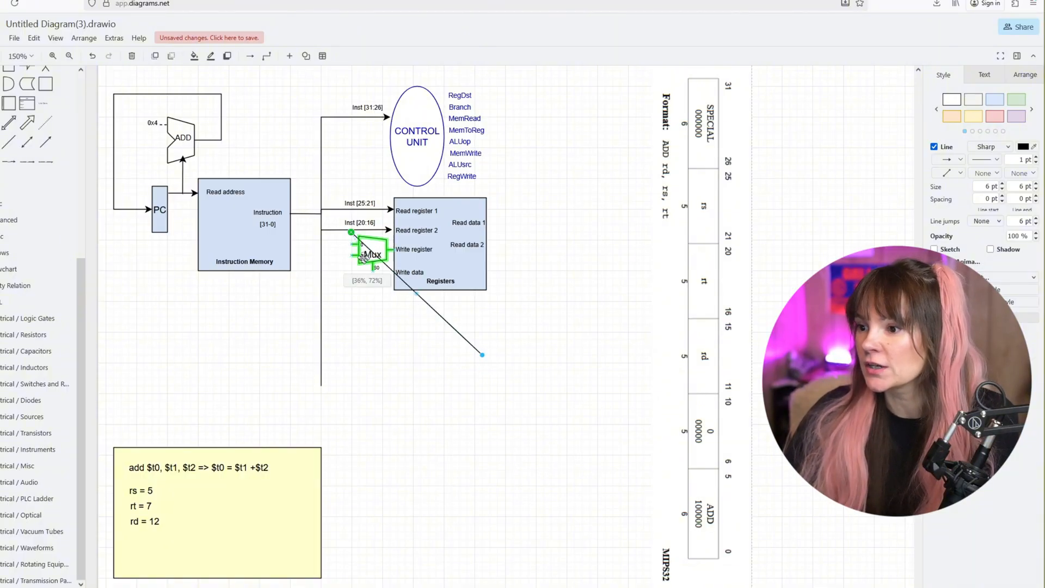
Step: Place the multiplexer beside Write register and relabel a copied wire Inst [15:11]
{"action": "left_click", "coordinate": [369, 360]}
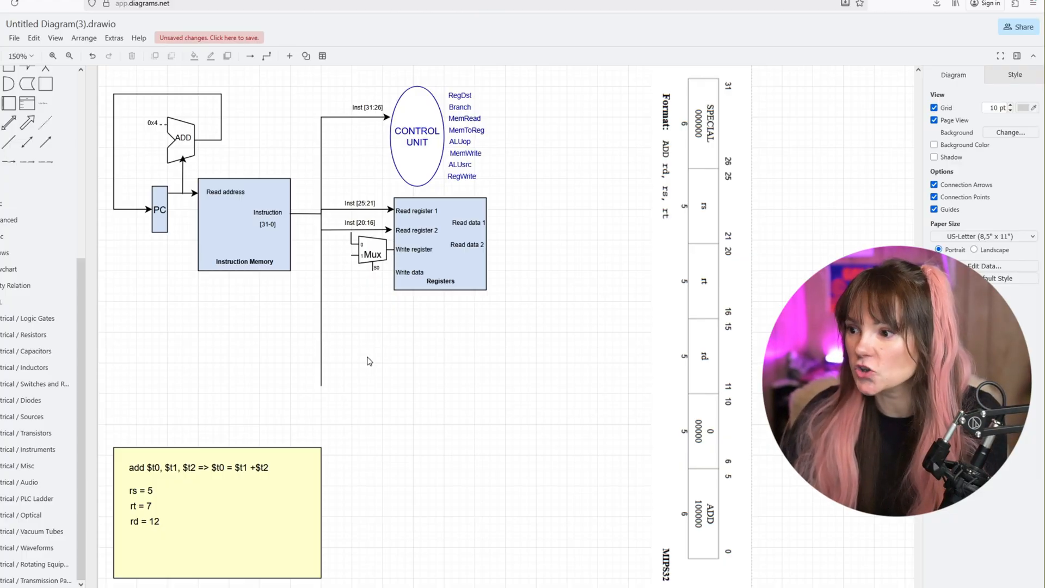
{"action": "scroll", "scroll_direction": "down", "scroll_amount": 3}
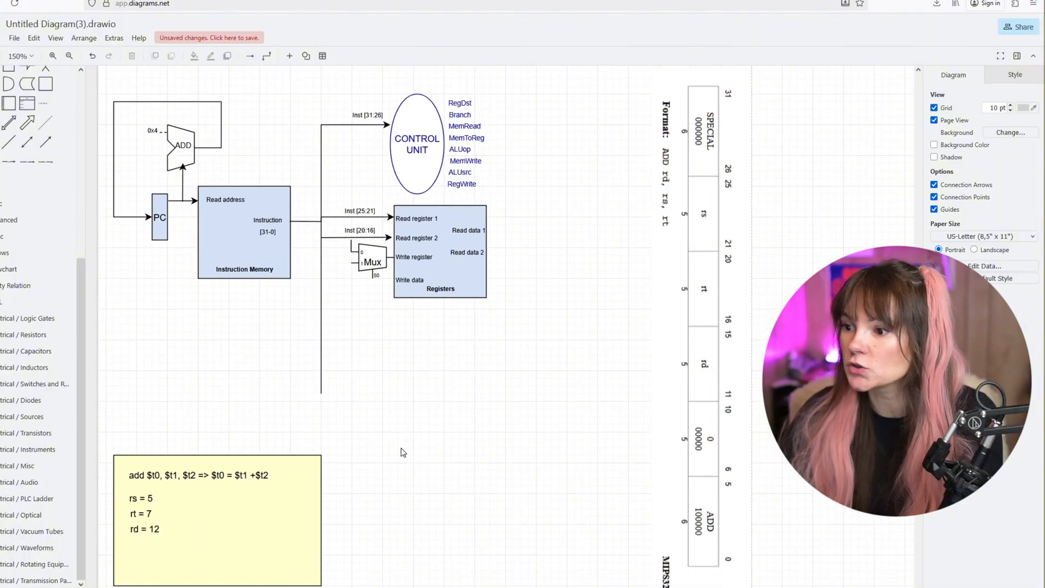
{"action": "left_click", "coordinate": [351, 247]}
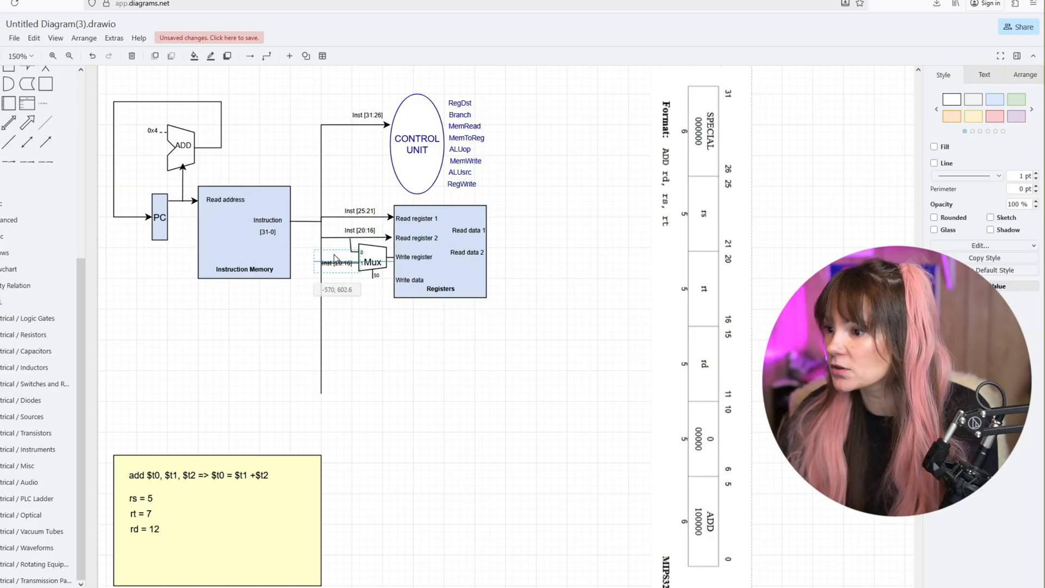
{"action": "double_click", "coordinate": [337, 259]}
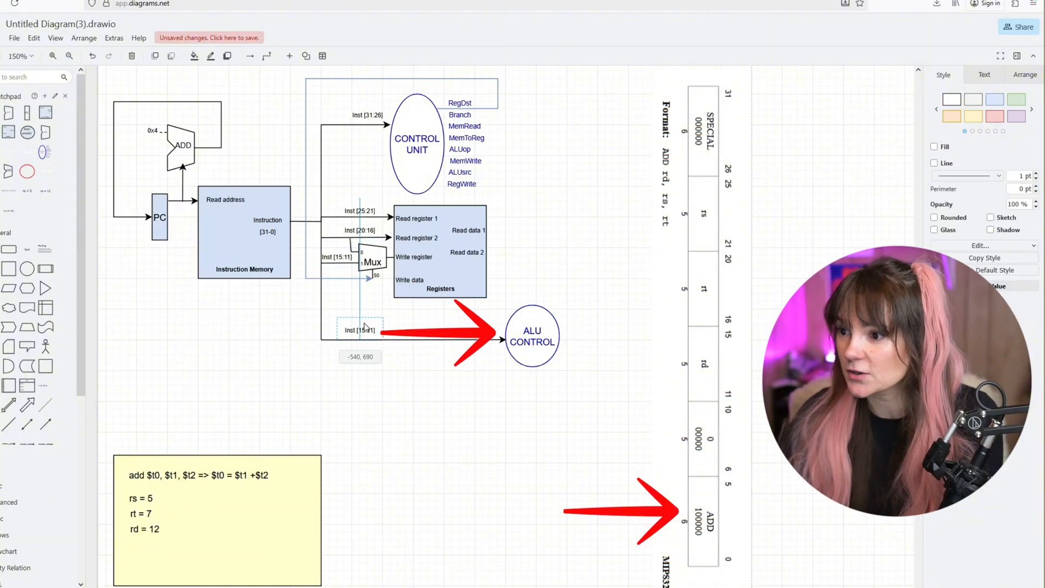
Step: Relabel the ALU CONTROL input wire as Inst [5:0]
{"action": "double_click", "coordinate": [360, 329]}
{"action": "type", "text": "0"}
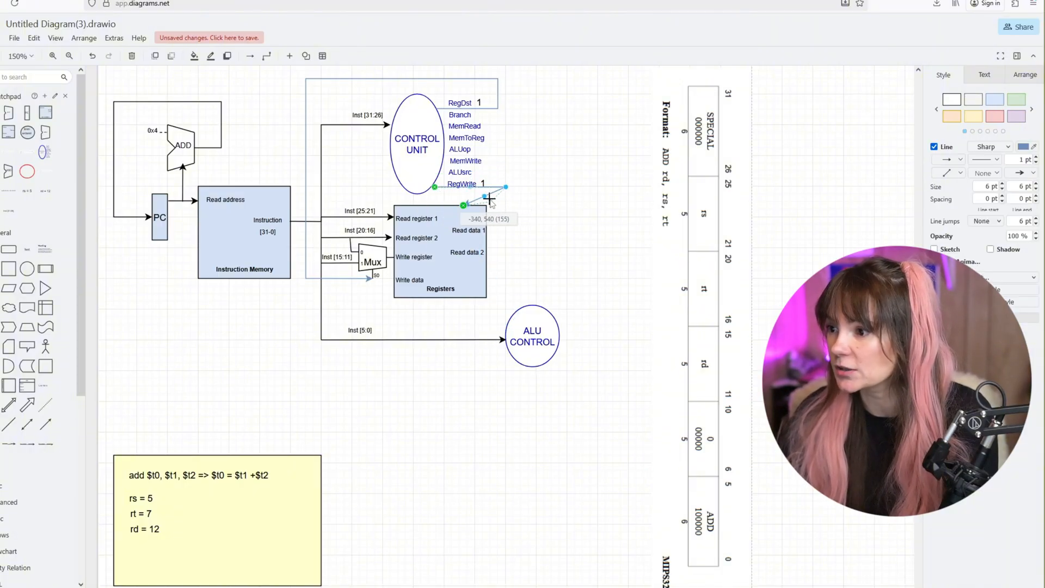
Step: Wire RegWrite into Registers, note 'ADD - R type' by ALUop, and drop in an ALU
{"action": "left_click", "coordinate": [513, 230]}
{"action": "type", "text": "ADD - R type"}
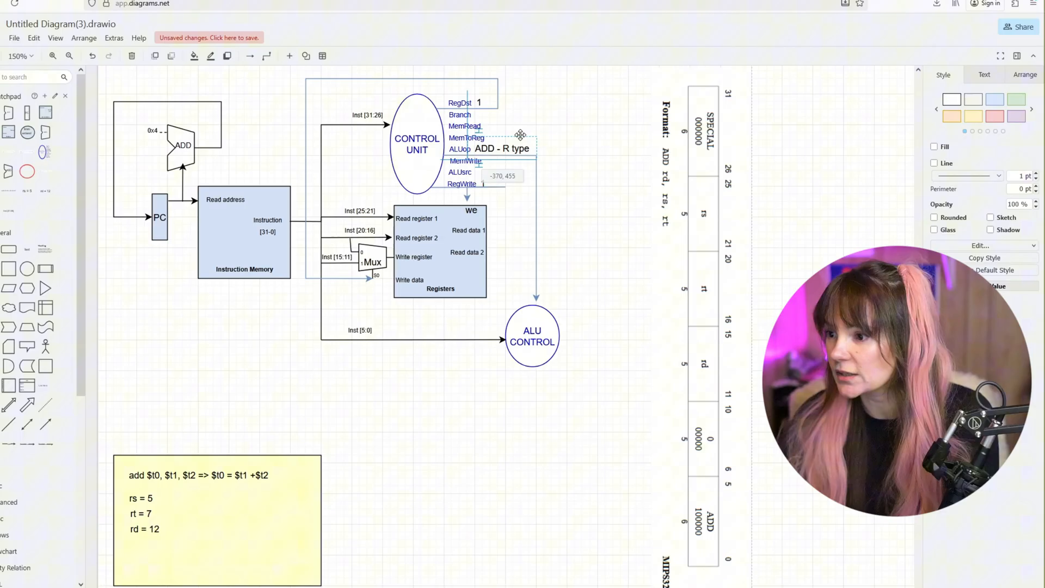
{"action": "left_click", "coordinate": [500, 330]}
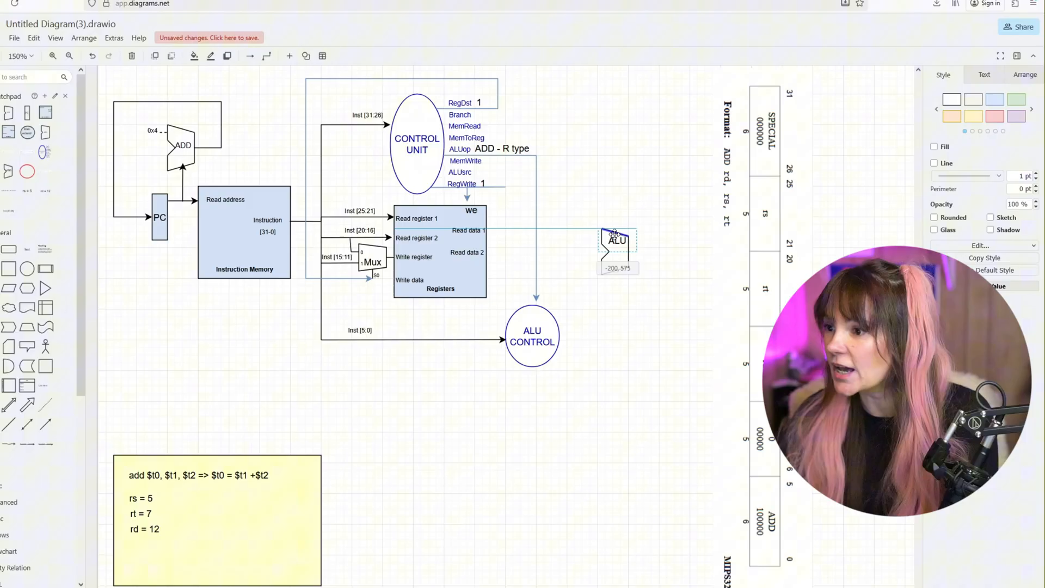
{"action": "left_click", "coordinate": [613, 253]}
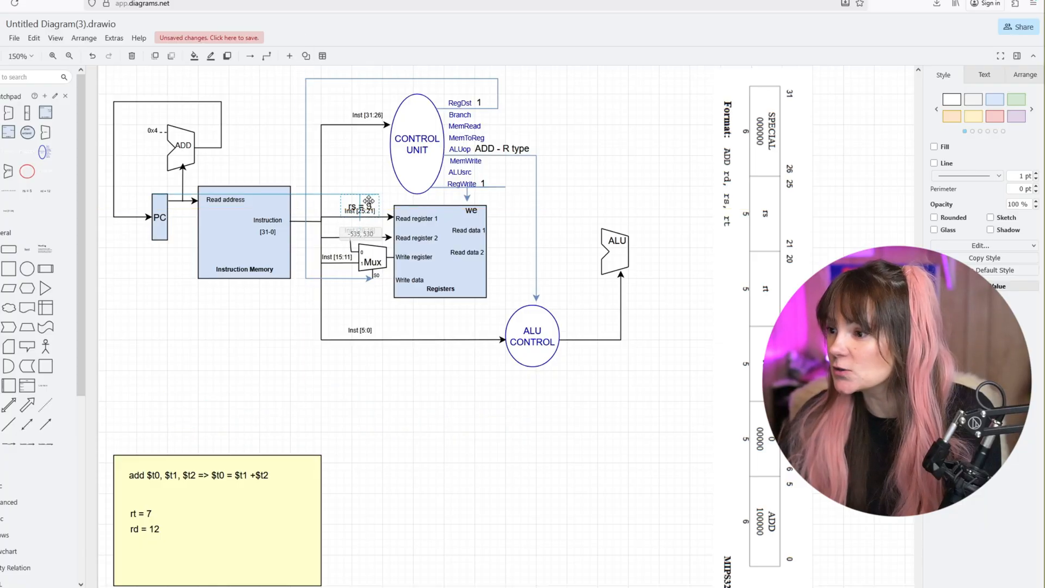
Step: Move the rs = 5 and rt = 7 labels beside Read register 1 and 2
{"action": "left_click_drag", "start_coordinate": [362, 205], "coordinate": [359, 198]}
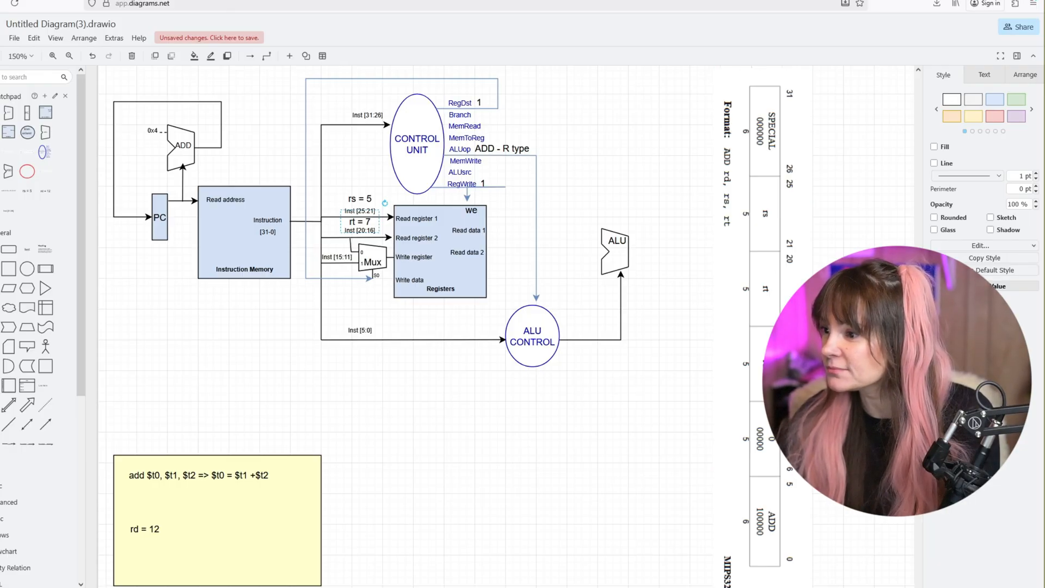
{"action": "left_click", "coordinate": [496, 340]}
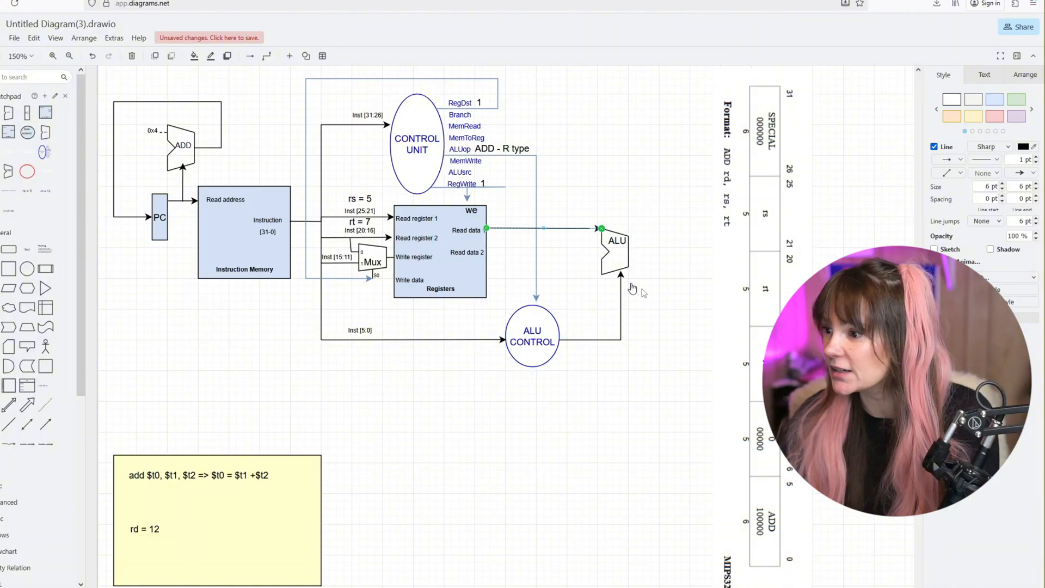
Step: Wire Read data 1 and 2 into the ALU with rs = 5 and draw its result wire
{"action": "left_click", "coordinate": [614, 246]}
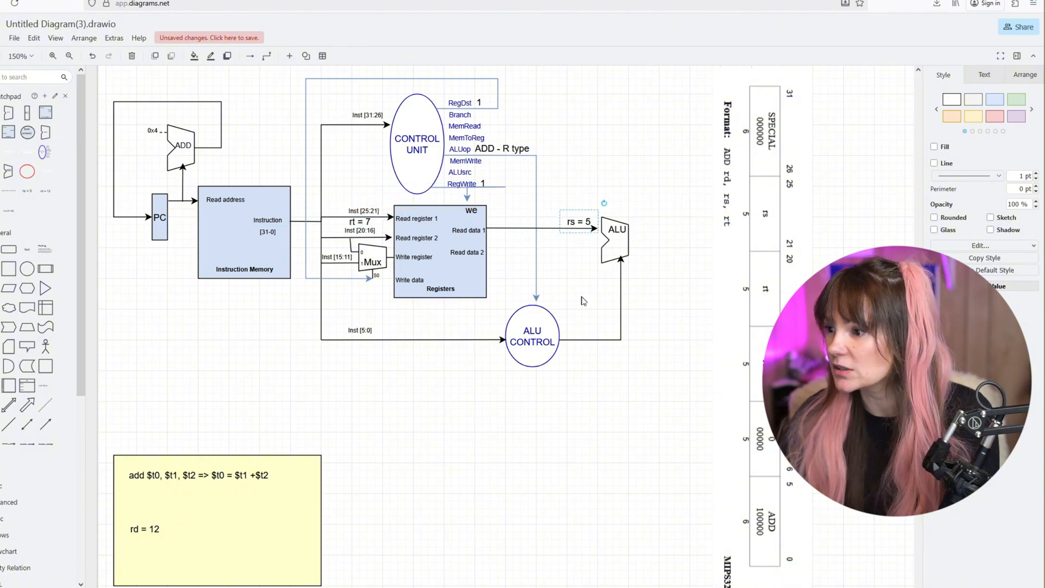
{"action": "left_click", "coordinate": [519, 228]}
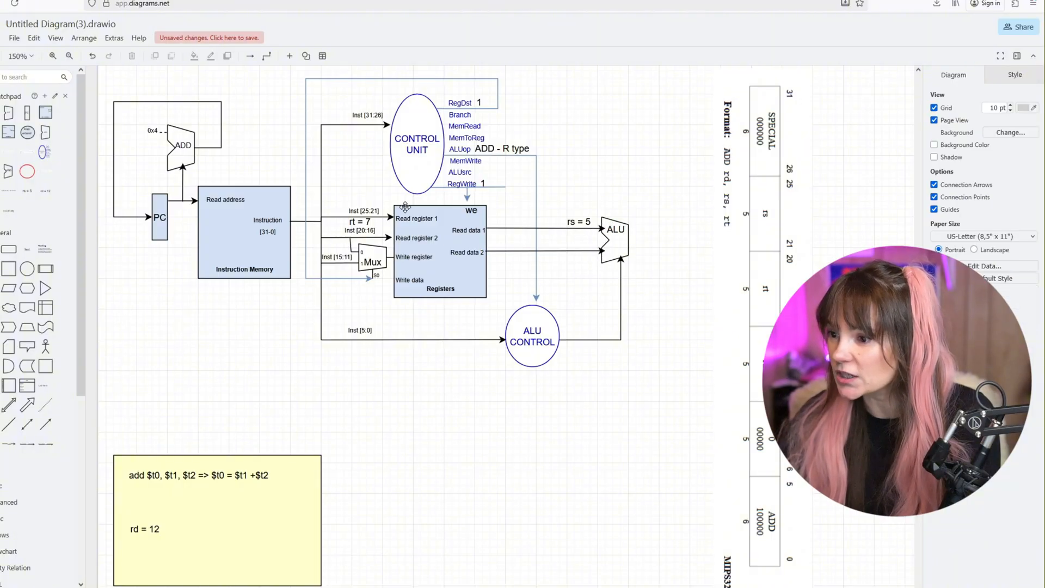
{"action": "left_click", "coordinate": [577, 220]}
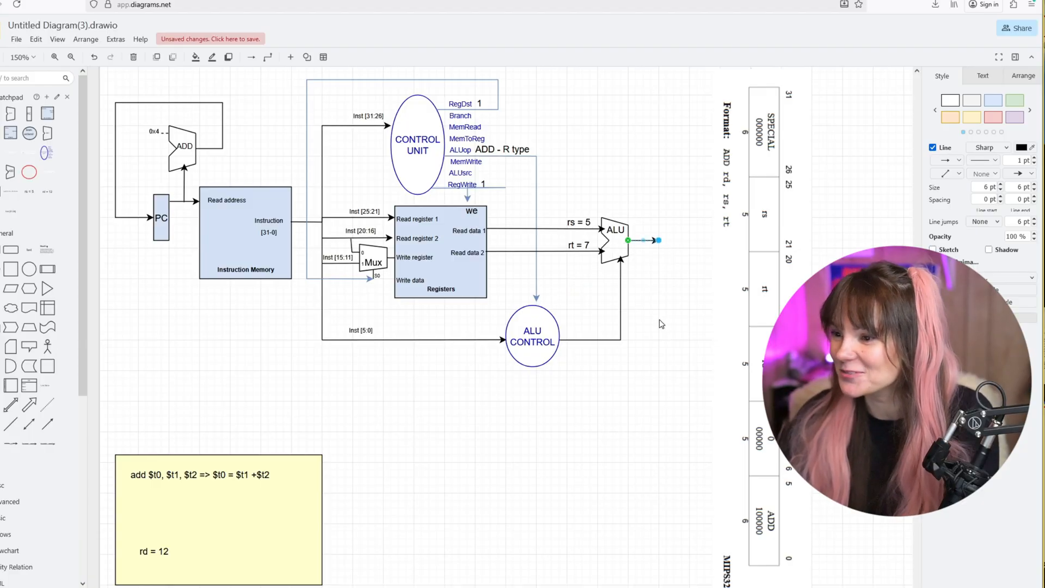
{"action": "left_click", "coordinate": [626, 228]}
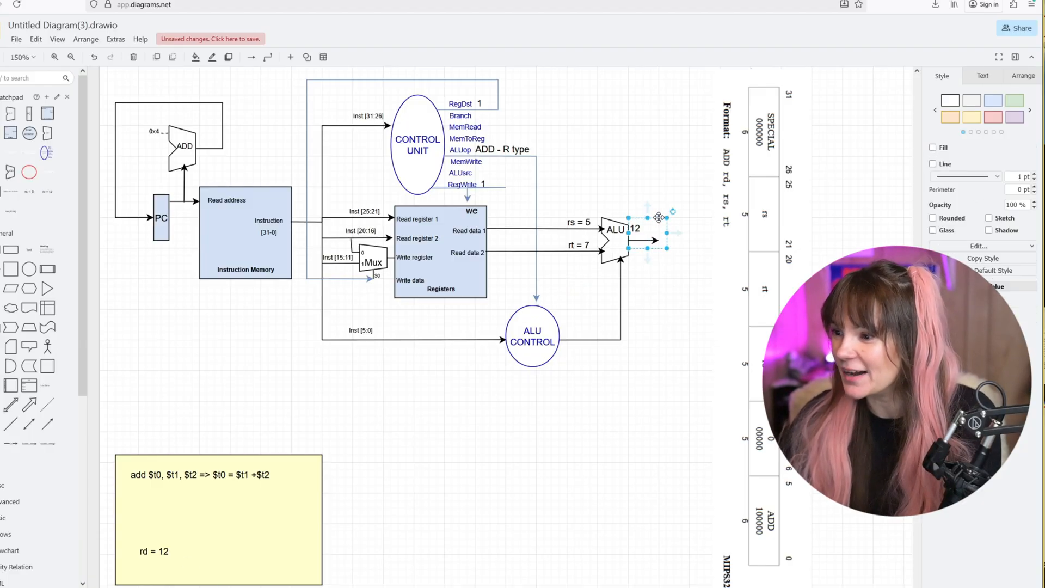
Step: Label the ALU output 12 and write '$t0 = 12' in the yellow note
{"action": "left_click", "coordinate": [154, 551]}
{"action": "type", "text": "$t0 = 12"}
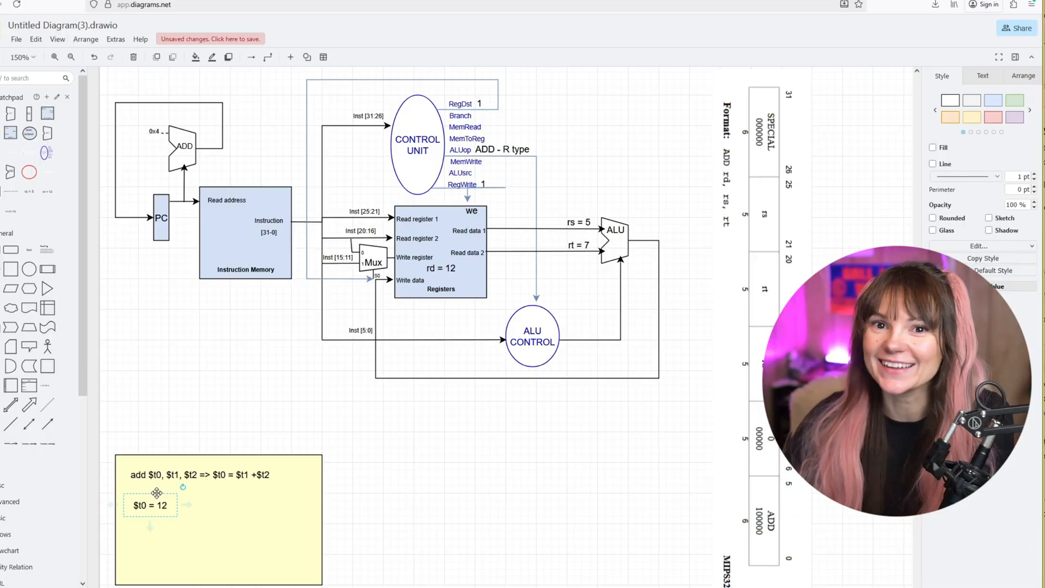
{"action": "left_click", "coordinate": [484, 501]}
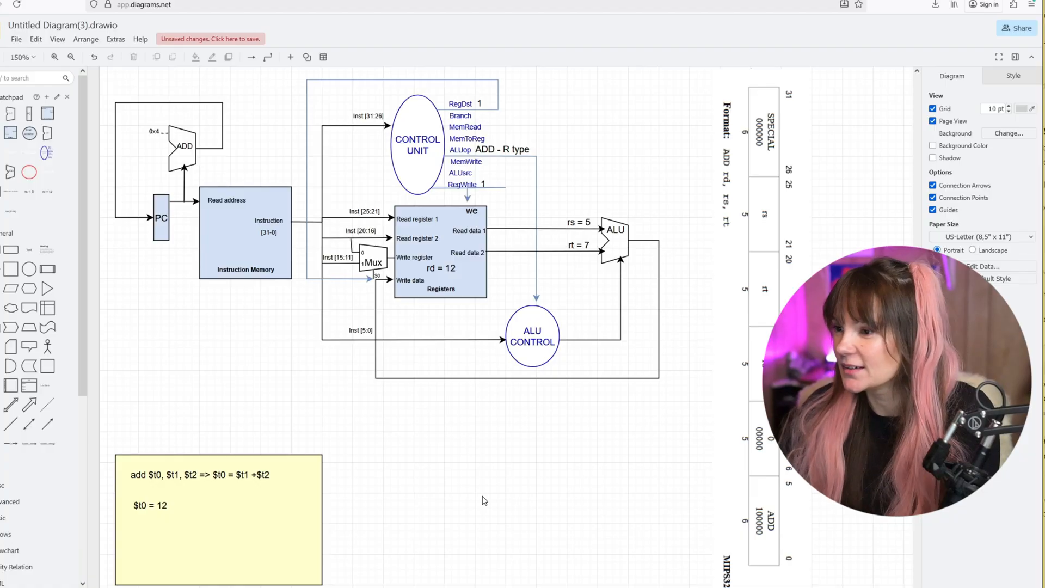
{"action": "mouse_move", "coordinate": [549, 560]}
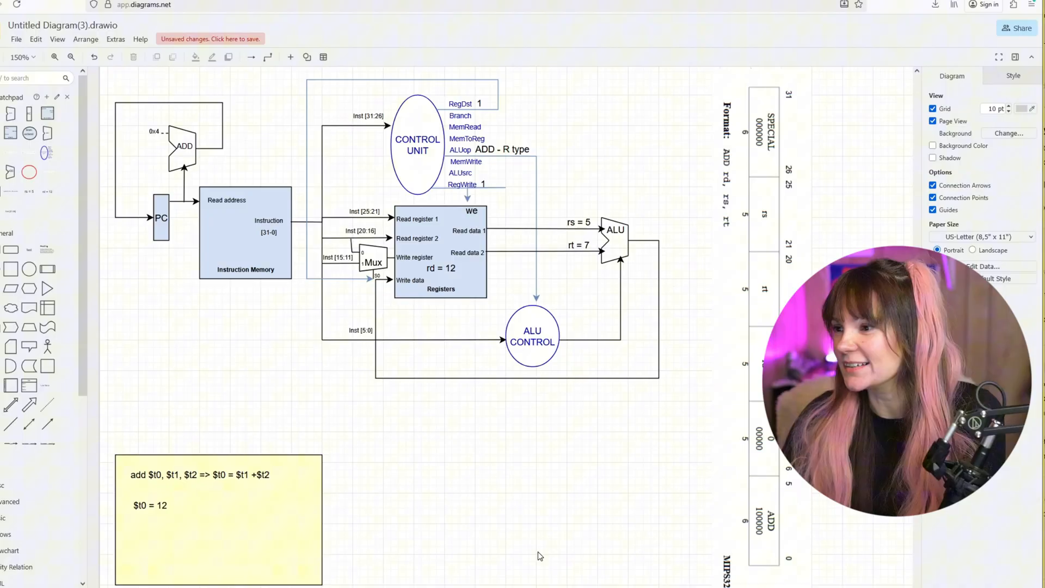
{"action": "mouse_move", "coordinate": [545, 548]}
{"action": "type", "text": "rs = 12"}
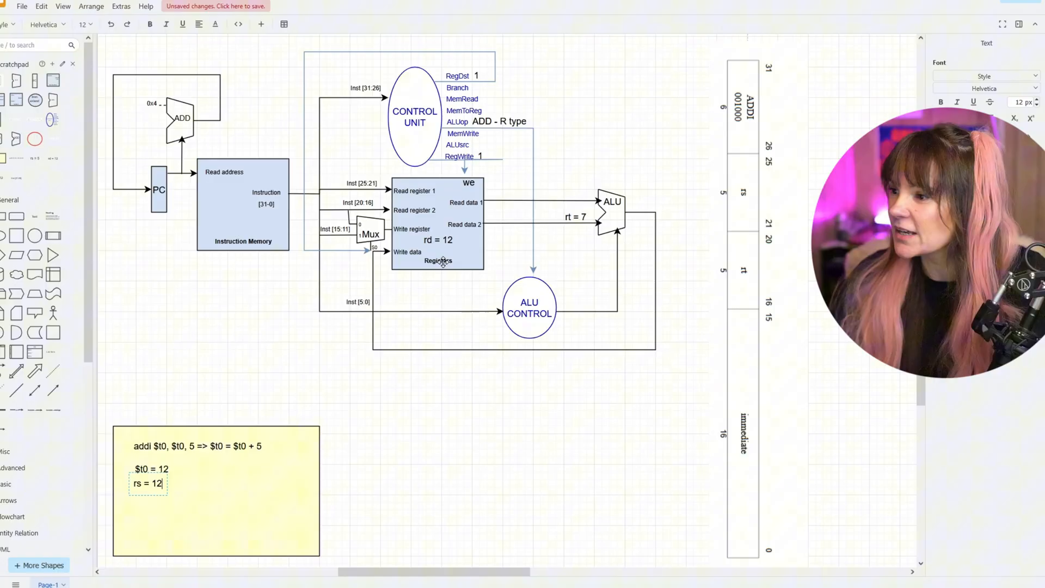
Step: Add rt = 17 to the yellow note under the addi $t0, $t0, 5 instruction
{"action": "type", "text": "rt = 17"}
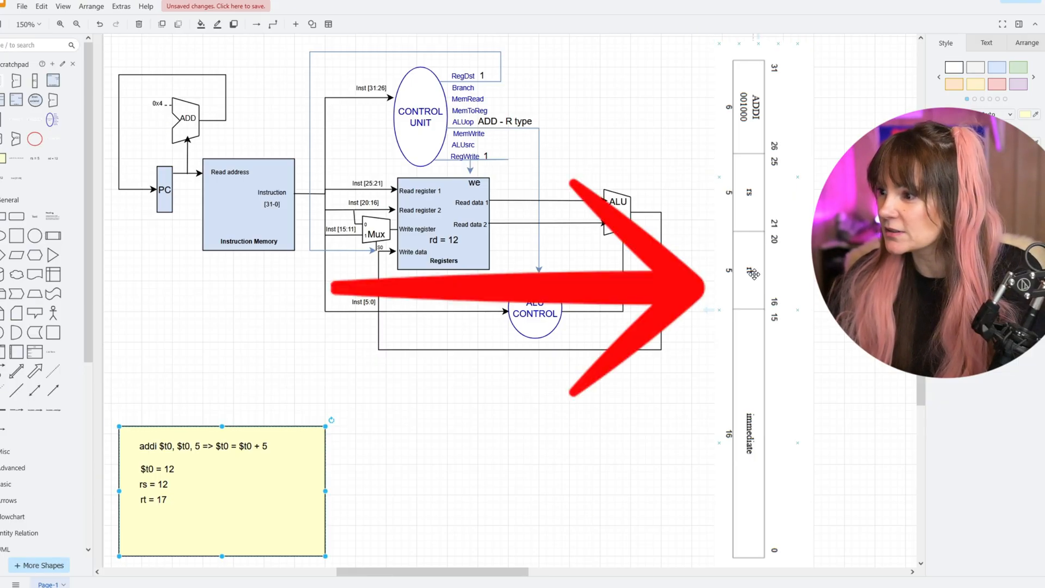
Step: Remove the rs = 12 line from the yellow note
{"action": "key", "text": "Delete"}
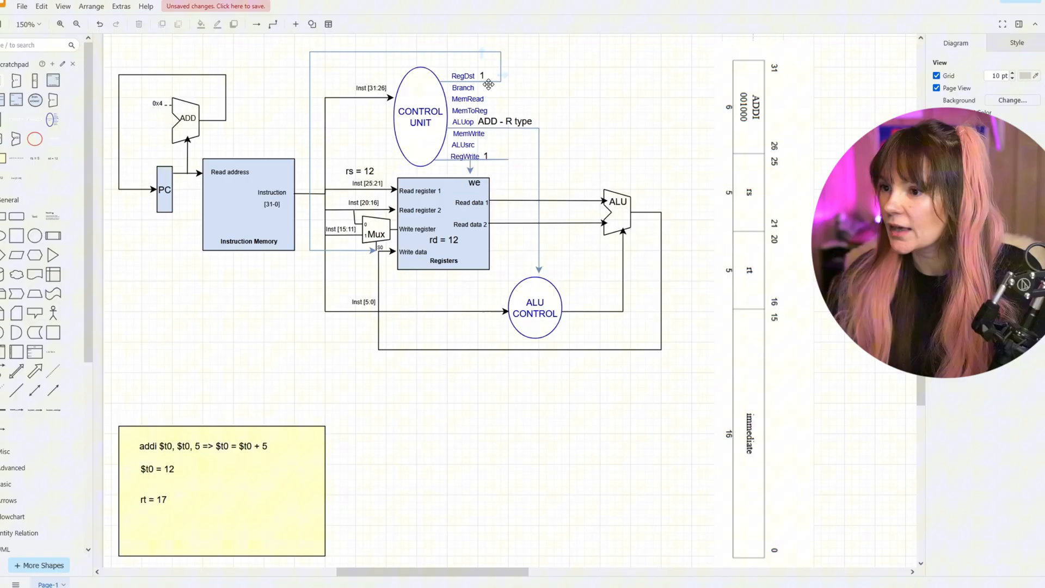
Step: Change the RegDst control value from 1 to 0
{"action": "left_click", "coordinate": [483, 70]}
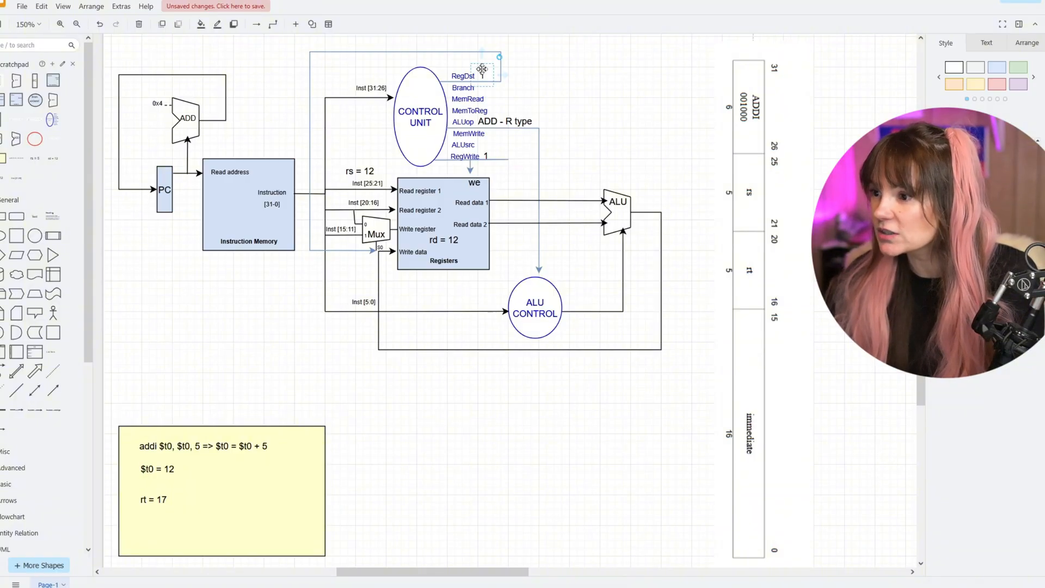
{"action": "double_click", "coordinate": [480, 75]}
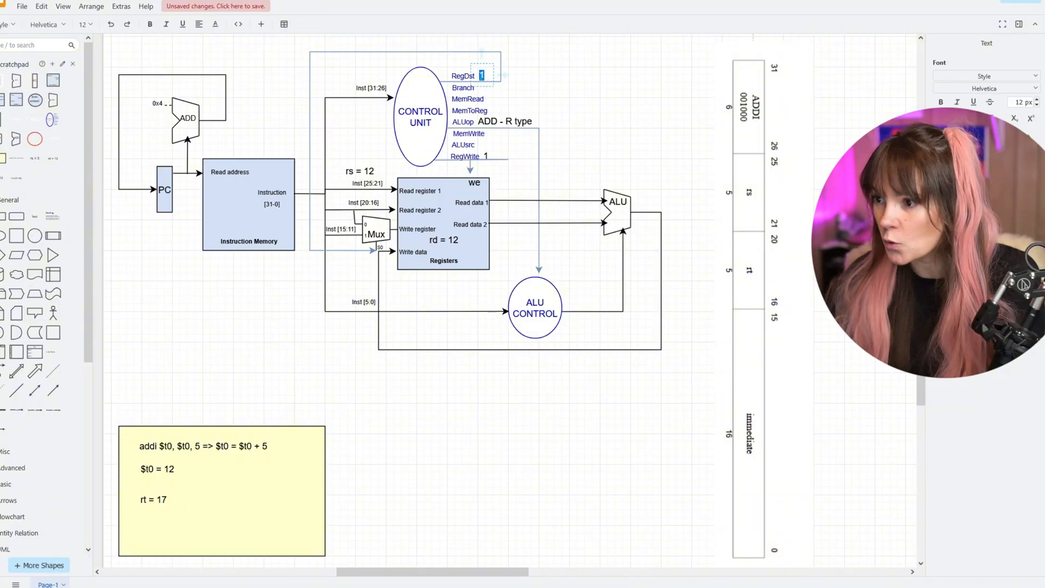
{"action": "type", "text": "0"}
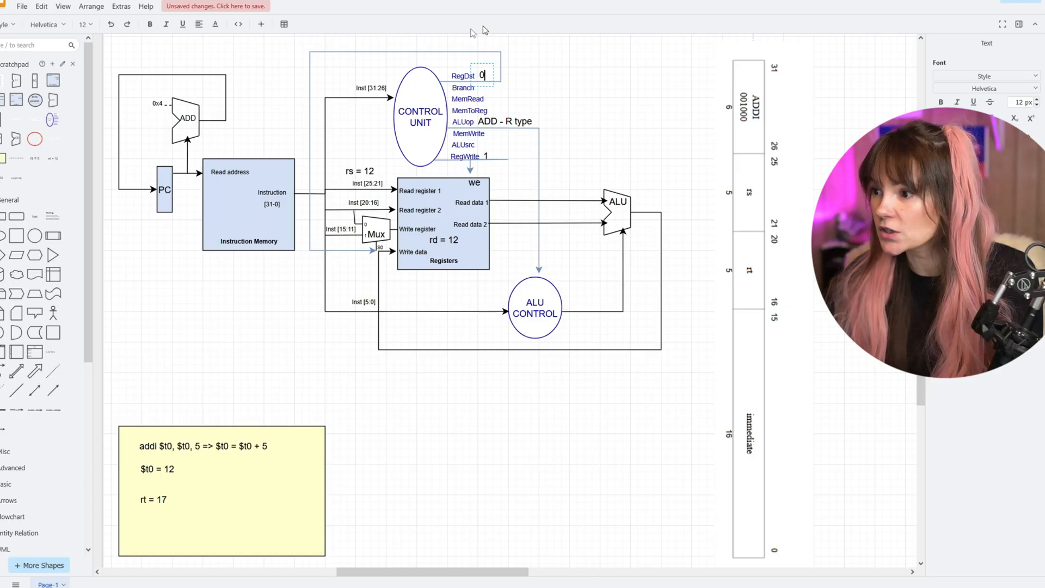
{"action": "mouse_move", "coordinate": [314, 234]}
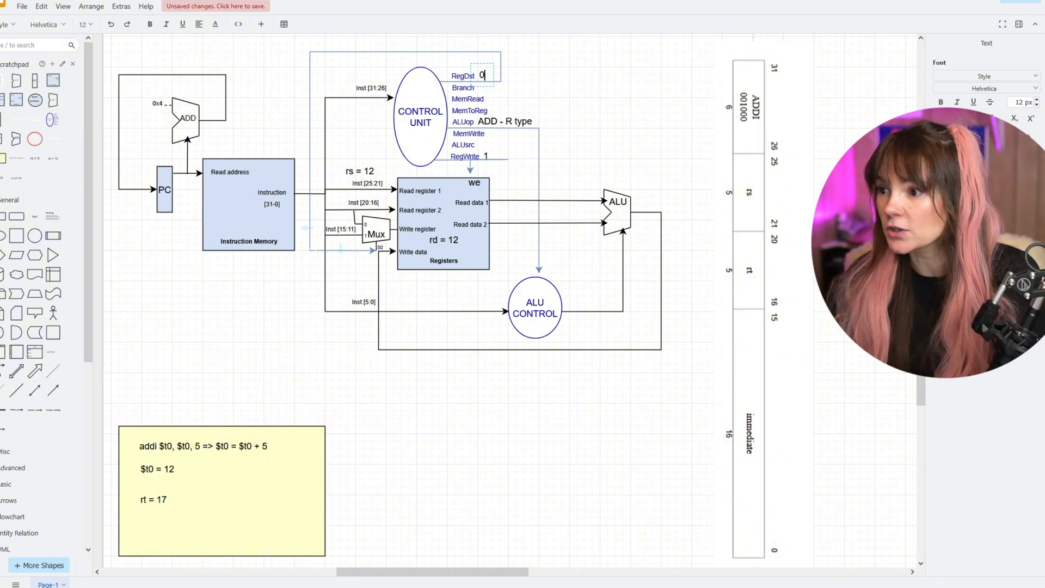
{"action": "mouse_move", "coordinate": [377, 249]}
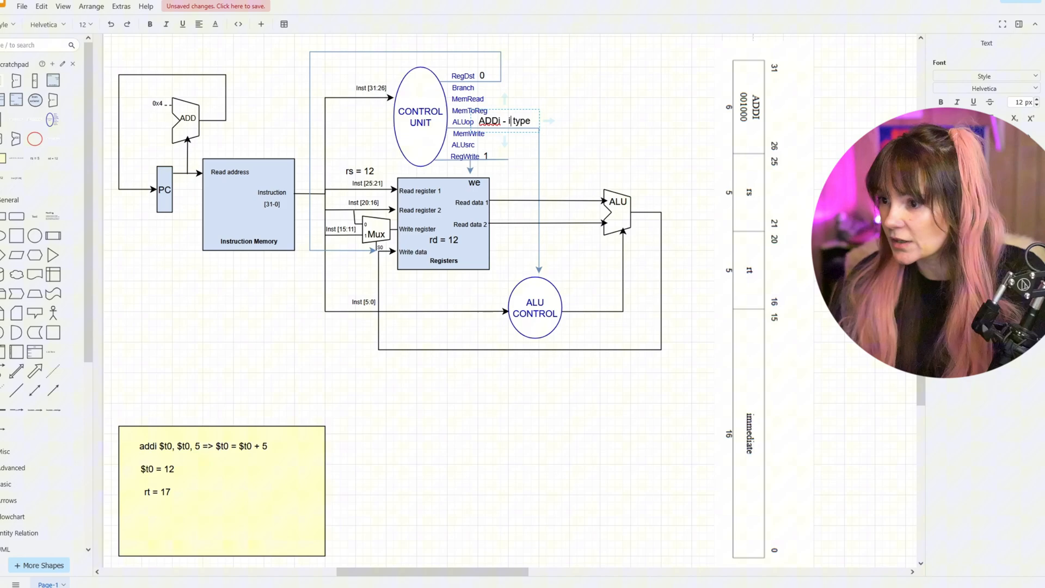
Step: Finish the ALUop 'ADDi - i type' label and circle the write-register mux's 0 input in red
{"action": "left_click", "coordinate": [503, 305]}
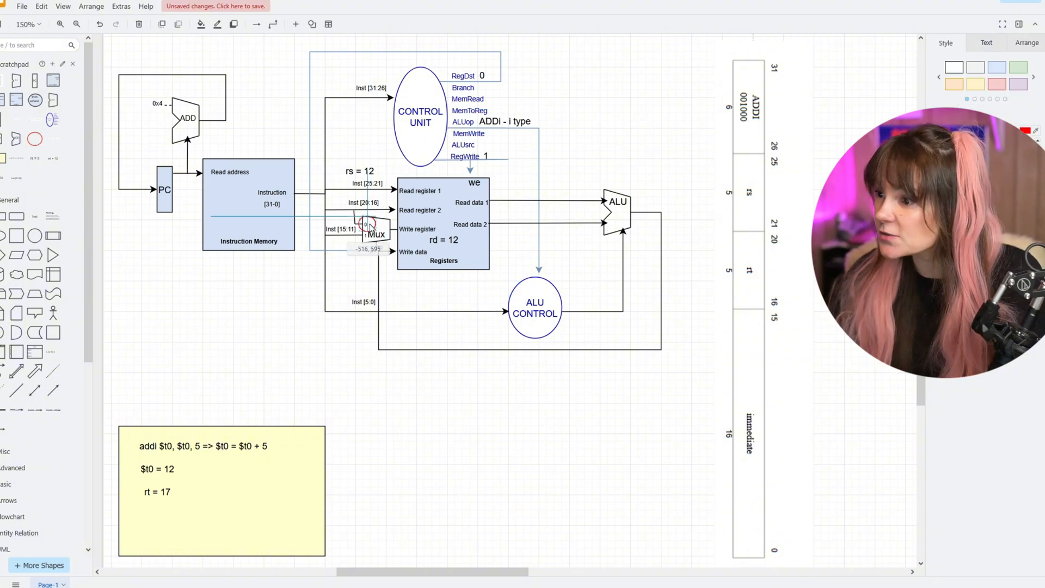
{"action": "left_click", "coordinate": [366, 227]}
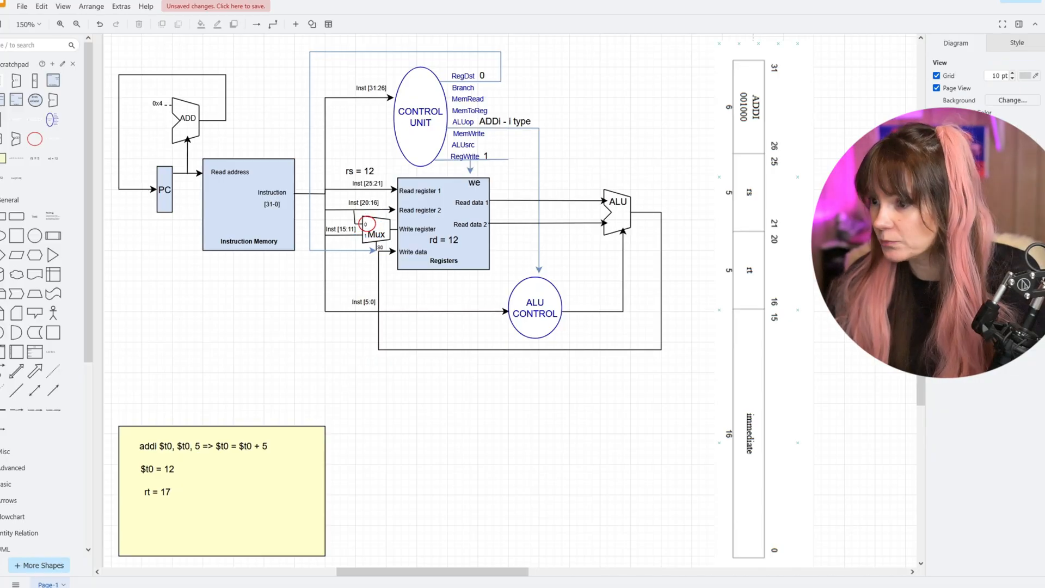
{"action": "left_click", "coordinate": [373, 234]}
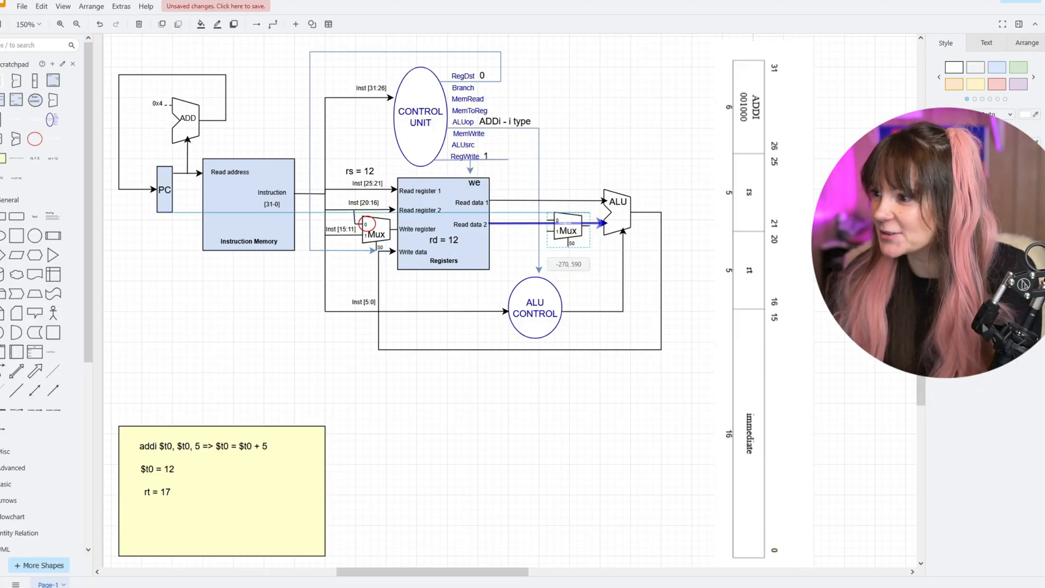
Step: Drop the copied mux on the Read data 2 line just before the ALU
{"action": "left_click", "coordinate": [606, 285]}
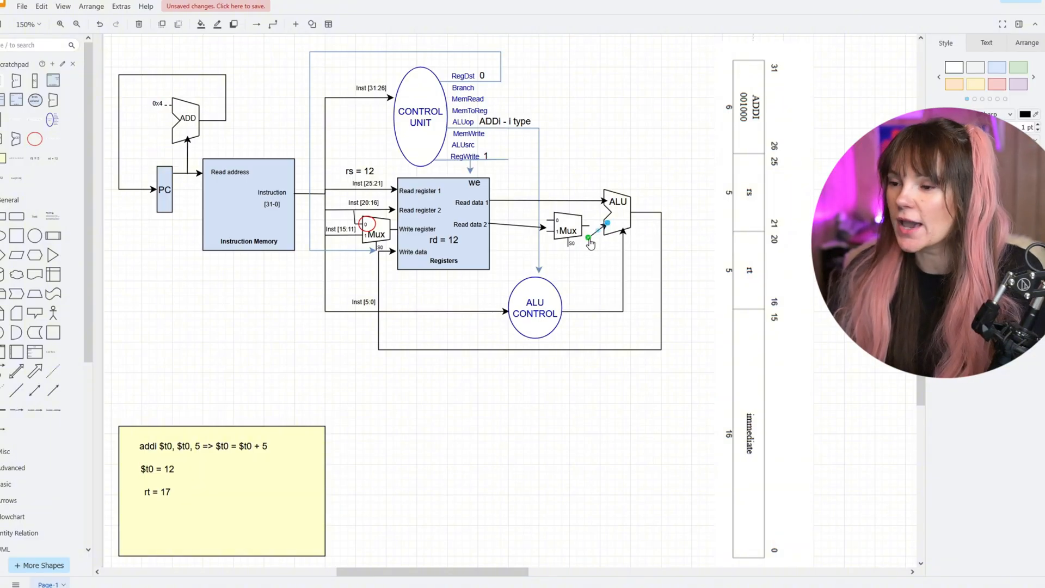
{"action": "mouse_move", "coordinate": [589, 241]}
{"action": "type", "text": "imm"}
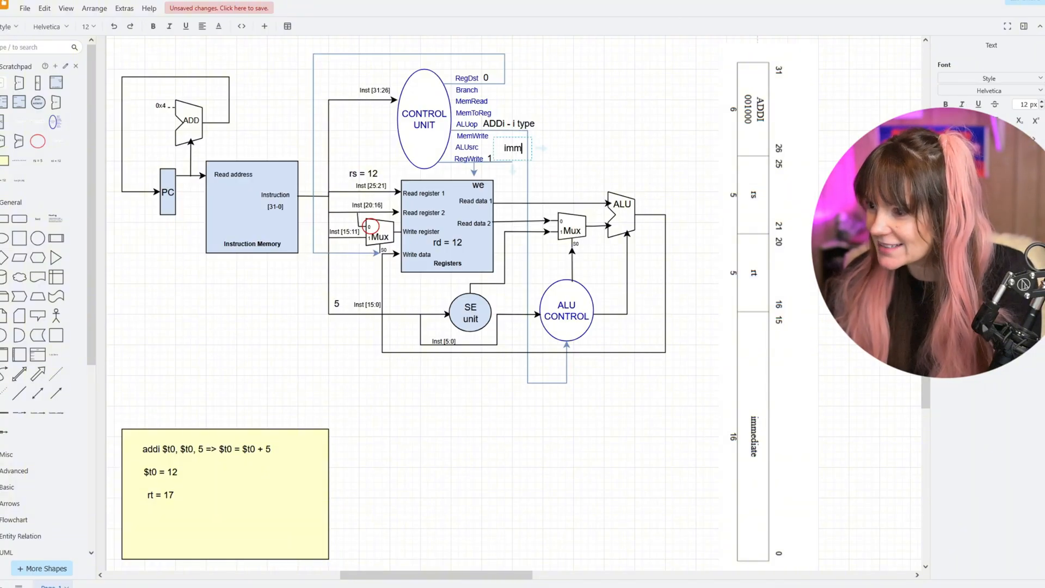
Step: Place the imm label beside the ALUsrc control signal
{"action": "left_click", "coordinate": [596, 149]}
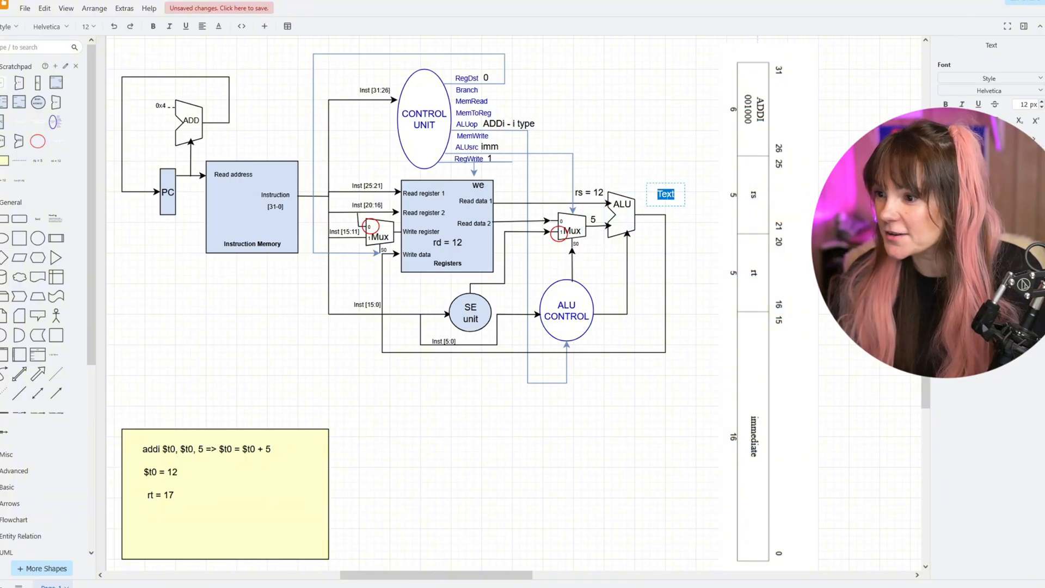
Step: Add a 17 value label beside the write-register mux
{"action": "type", "text": "17"}
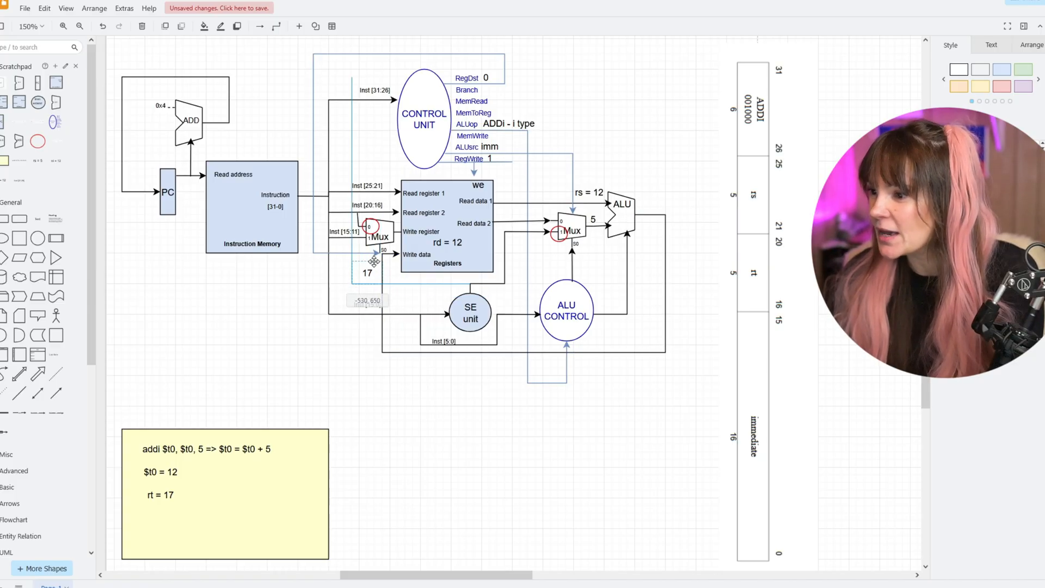
Step: Add an 'rt' label and combine it with 17 inside the Registers block, replacing rd = 12
{"action": "double_click", "coordinate": [305, 300]}
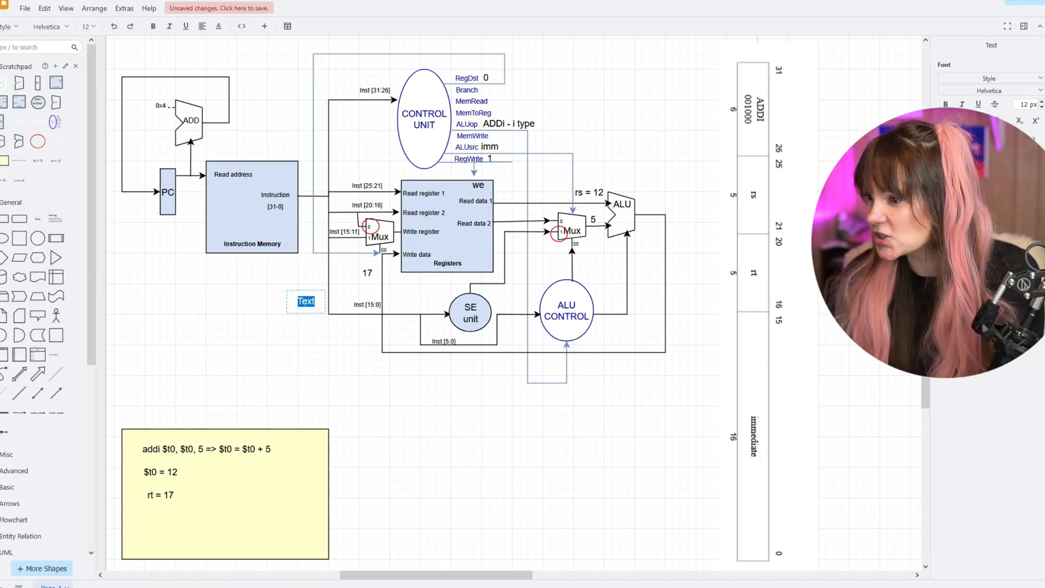
{"action": "type", "text": "rt"}
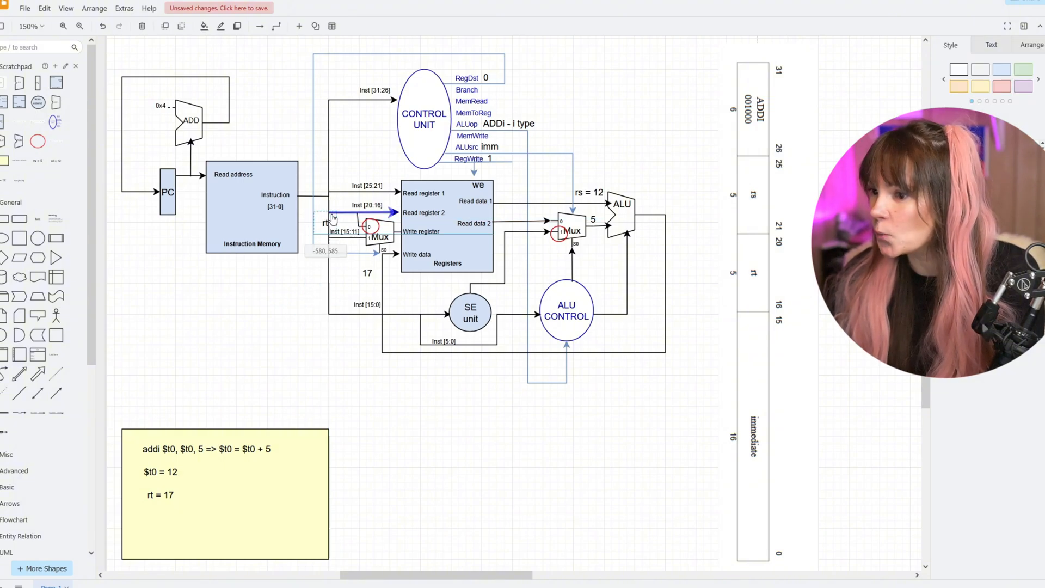
{"action": "left_click_drag", "start_coordinate": [326, 220], "coordinate": [323, 203]}
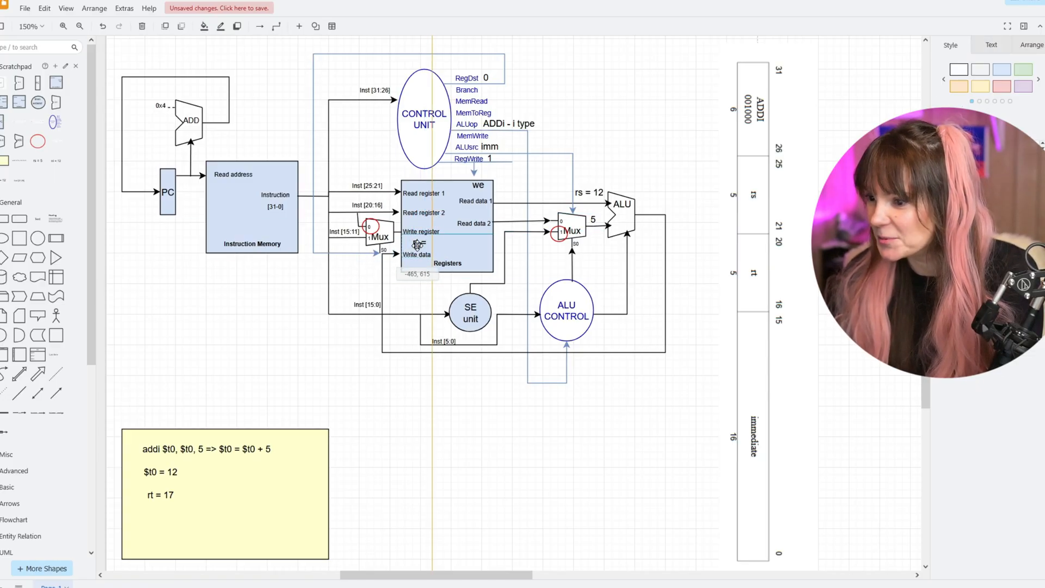
{"action": "left_click", "coordinate": [523, 458]}
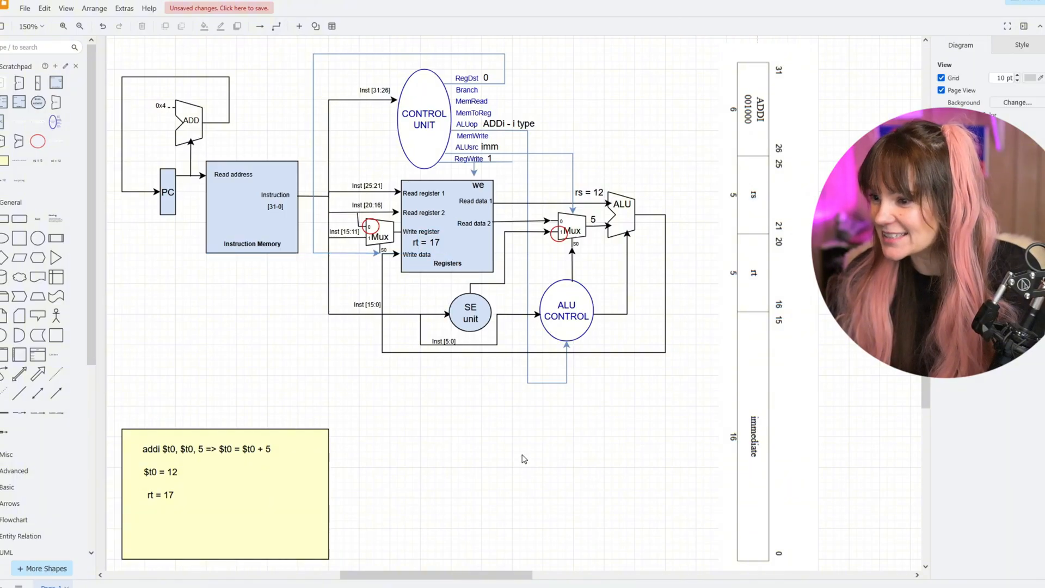